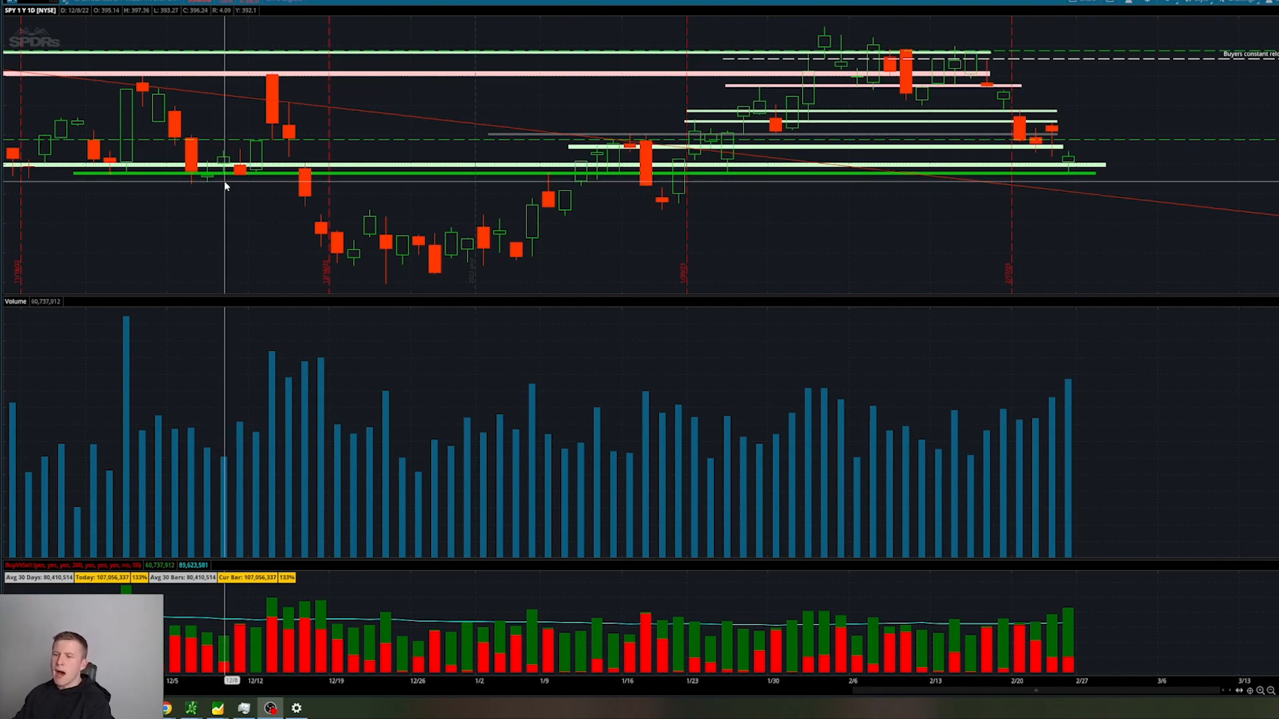
mouse_move(944, 188)
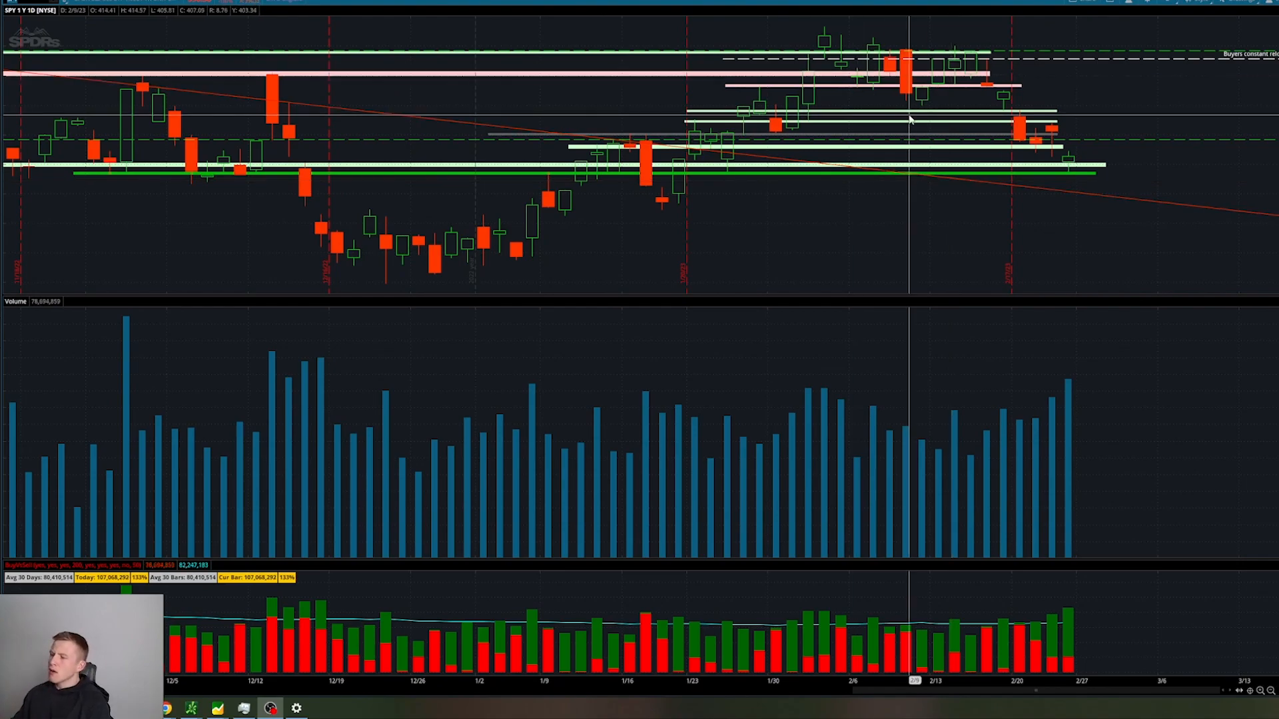
mouse_move(1010, 45)
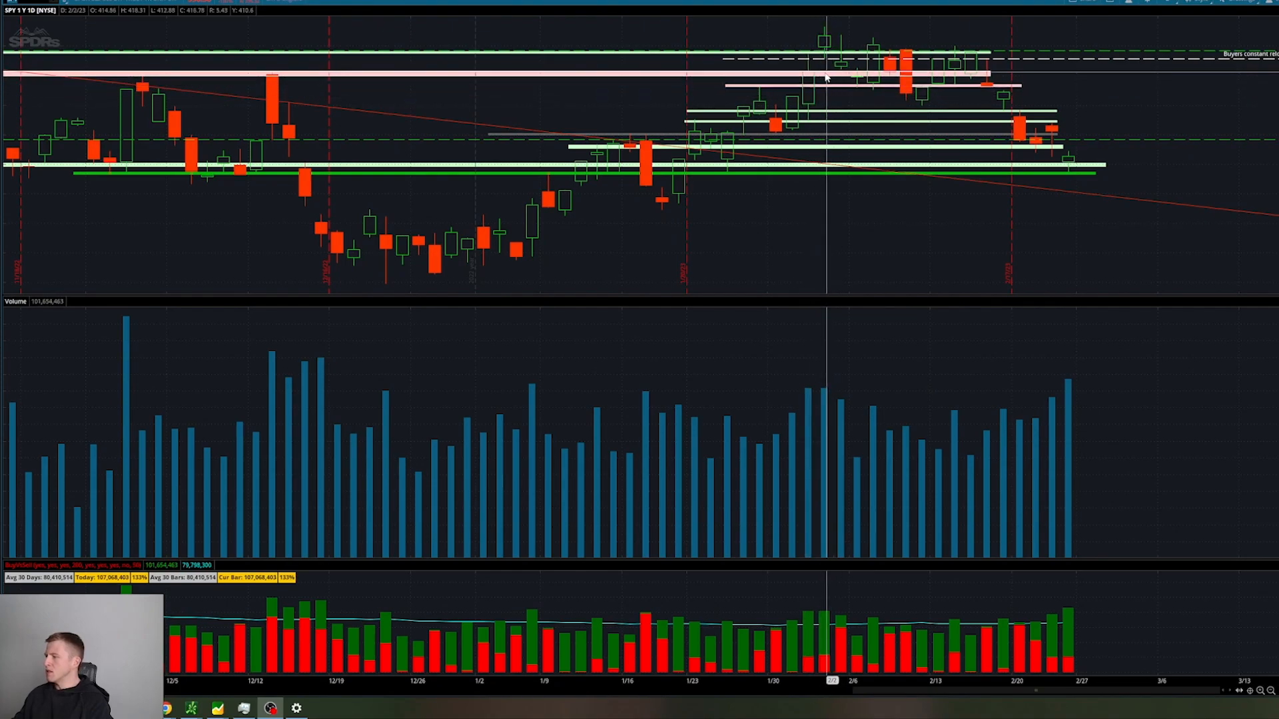
mouse_move(952, 64)
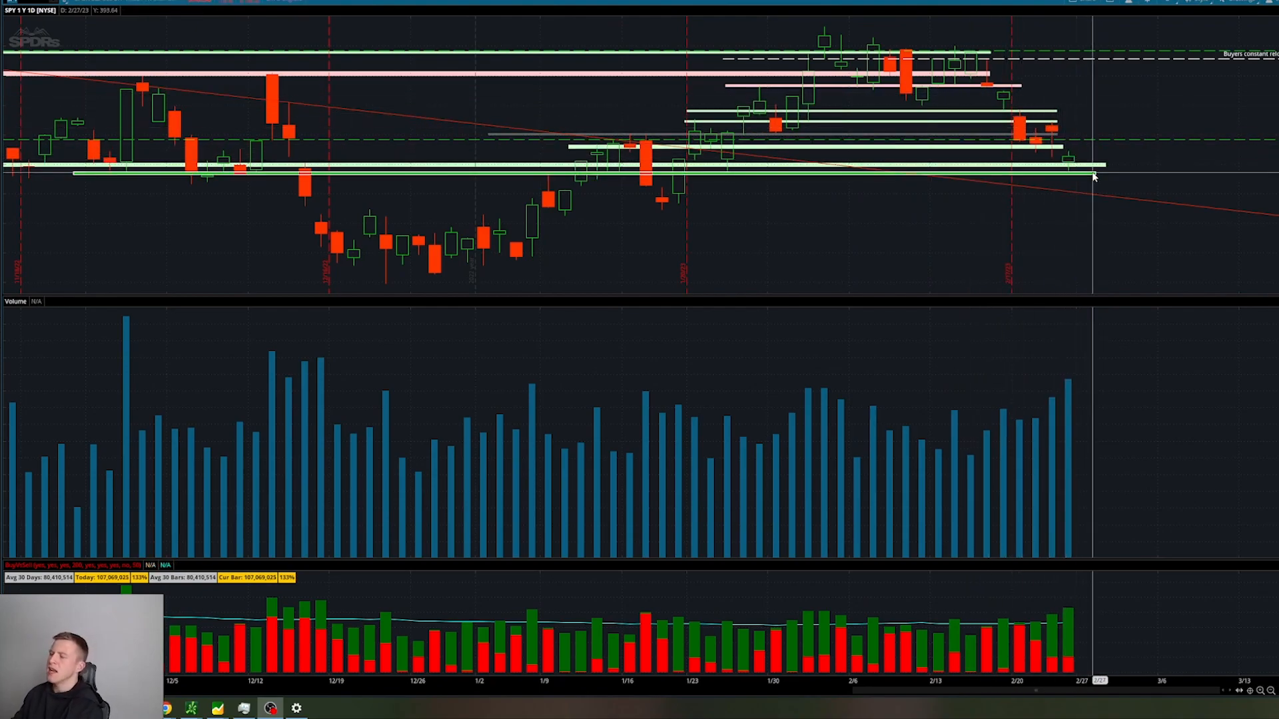
mouse_move(1220, 174)
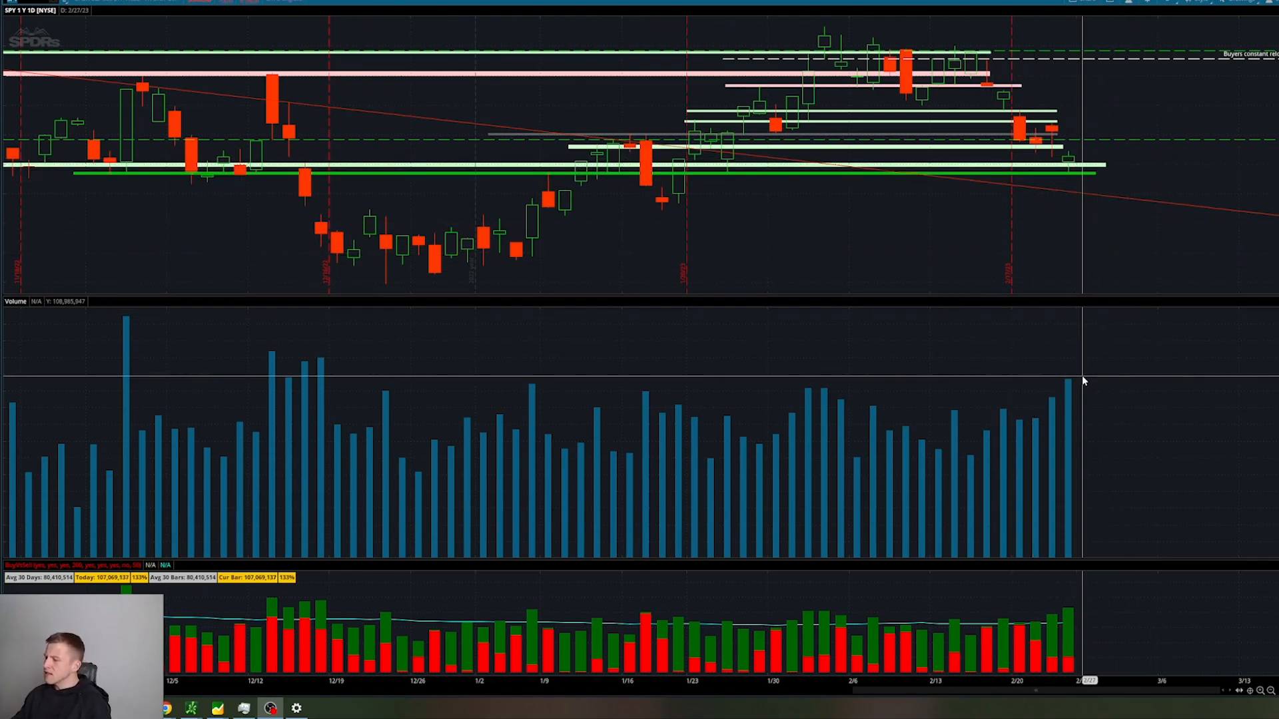
mouse_move(1070, 398)
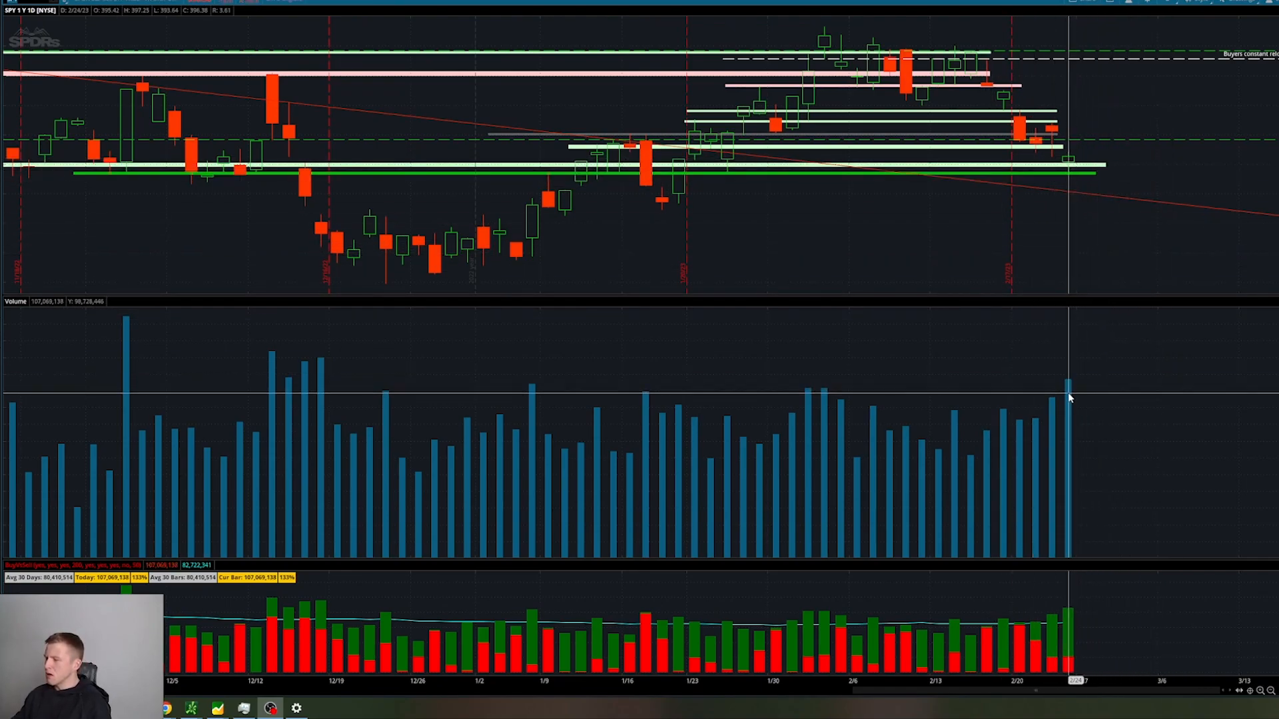
mouse_move(1071, 385)
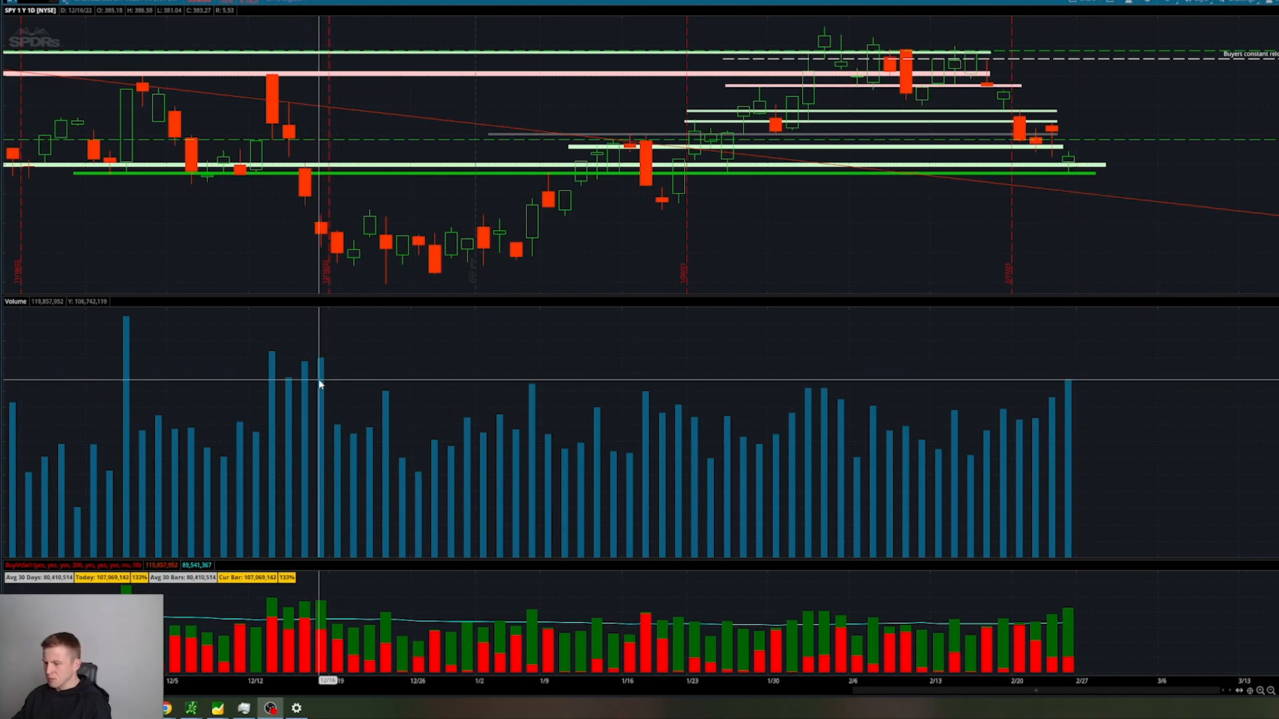
mouse_move(1097, 143)
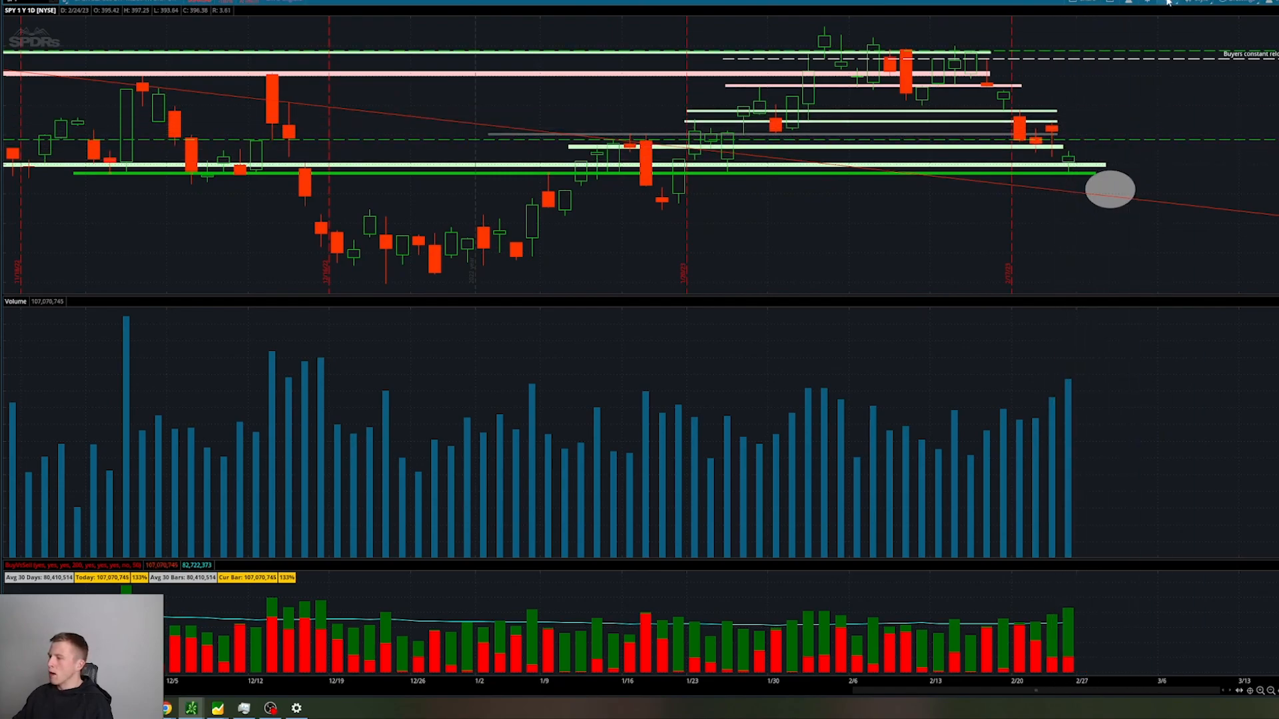
mouse_move(1091, 12)
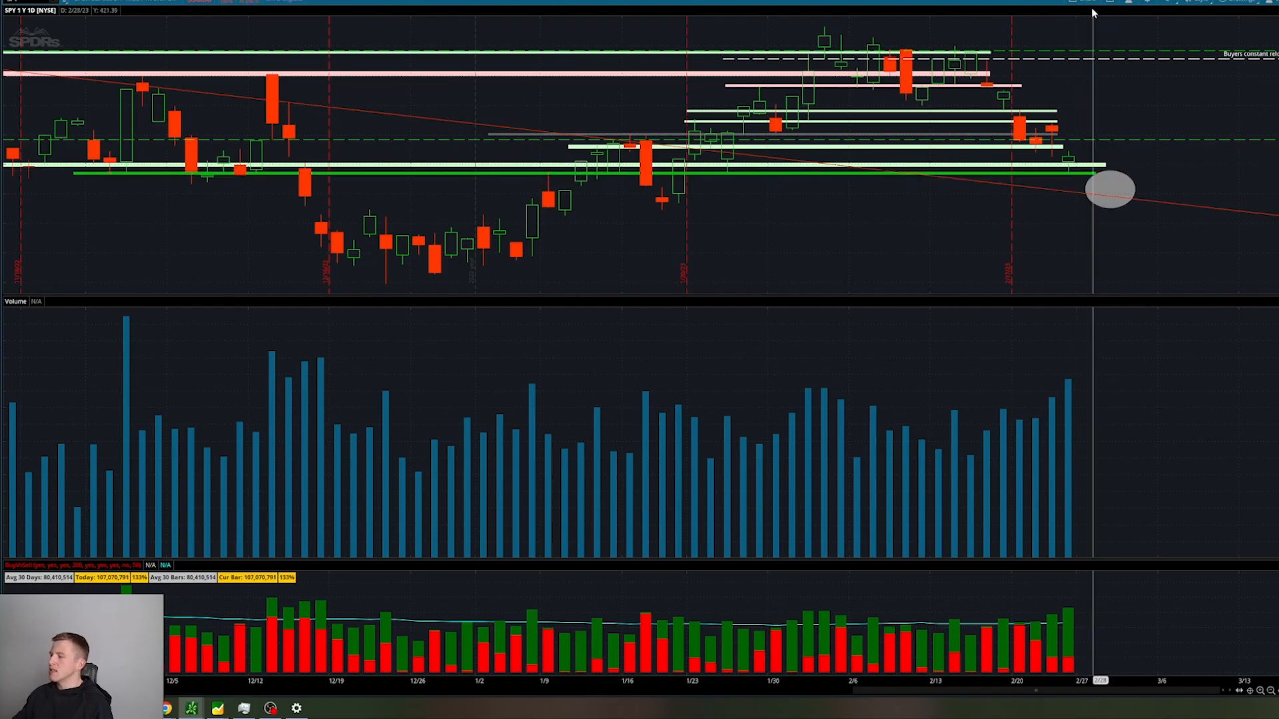
Set the SPY chart time frame to 180 D : 4h
left_click(1173, 14)
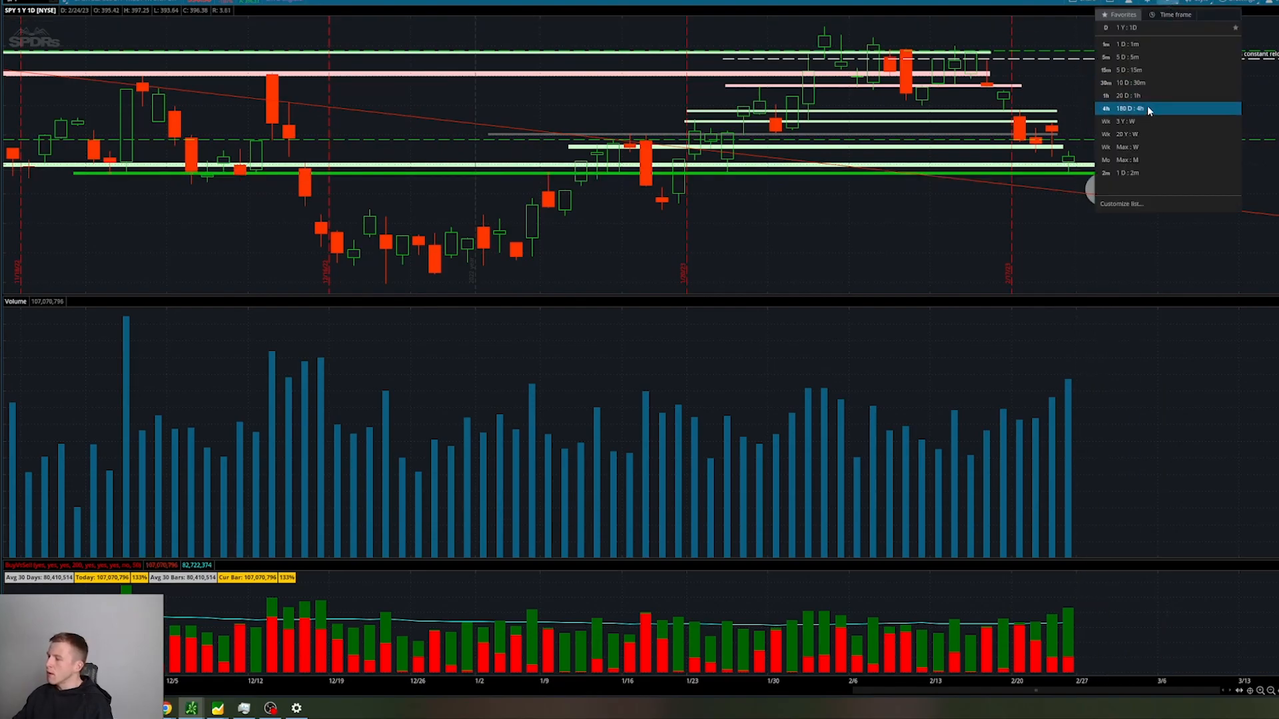
left_click(1130, 108)
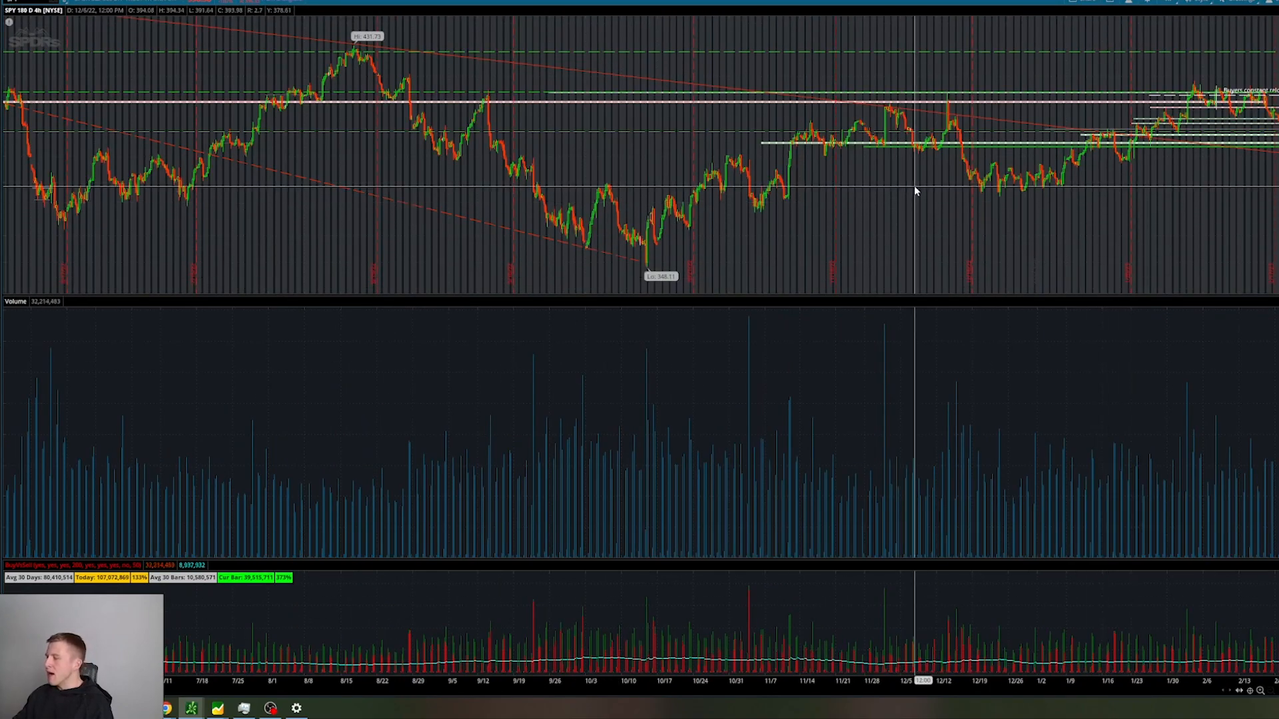
mouse_move(1038, 167)
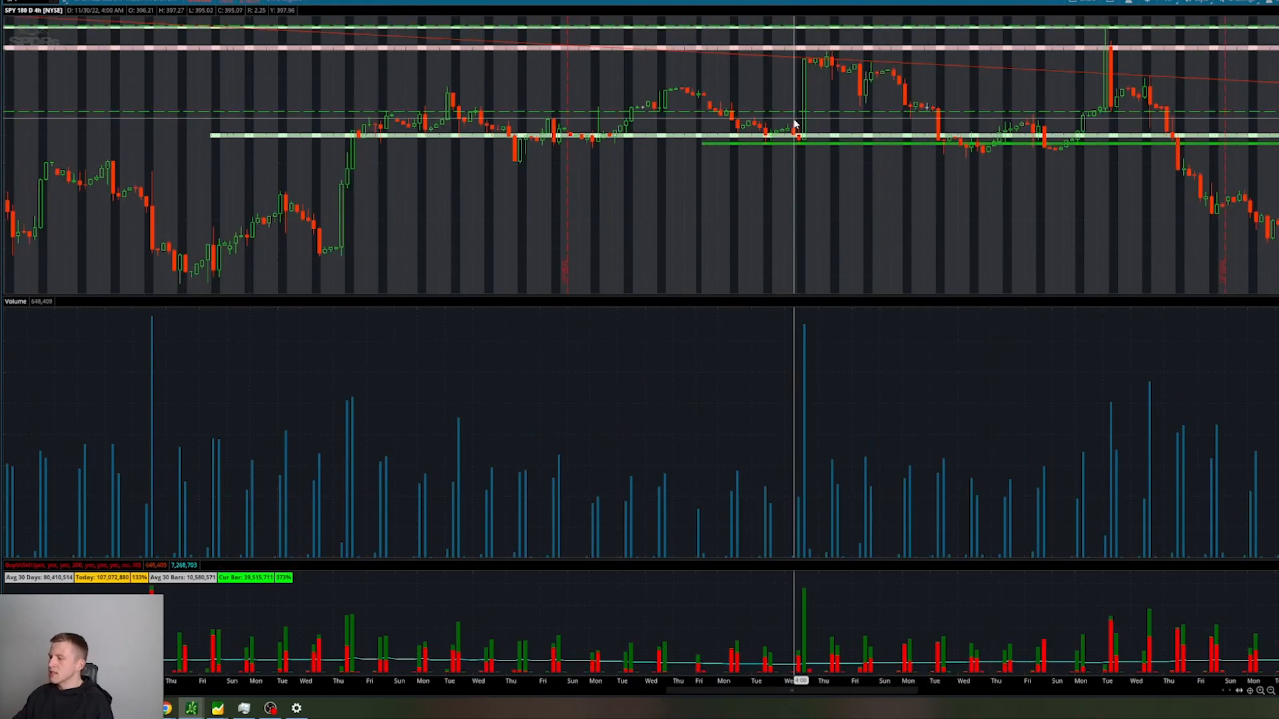
mouse_move(767, 135)
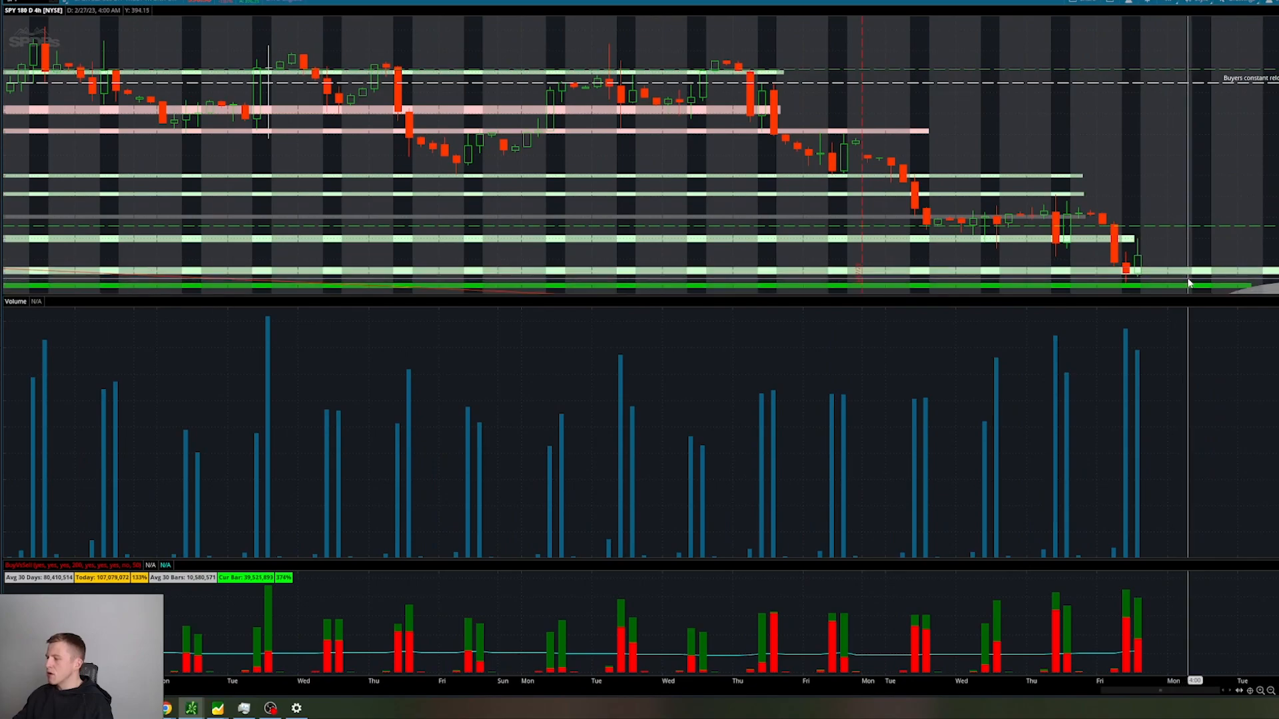
mouse_move(1191, 286)
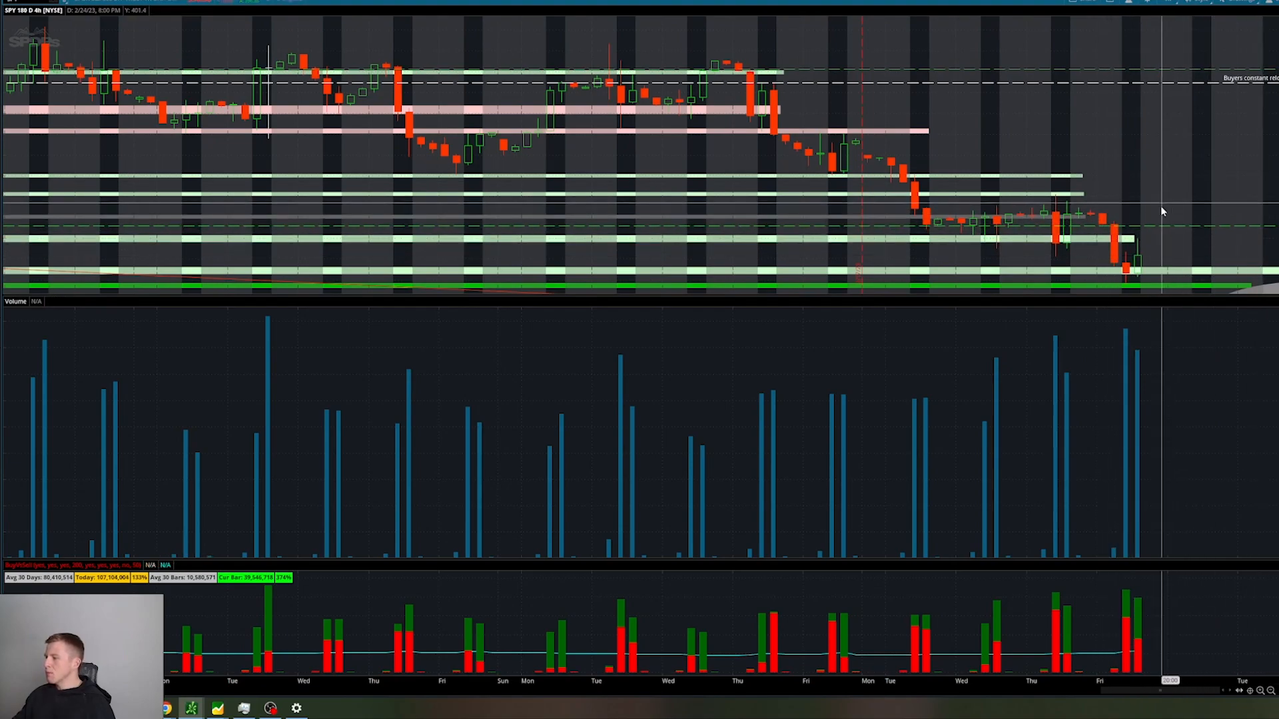
mouse_move(1223, 170)
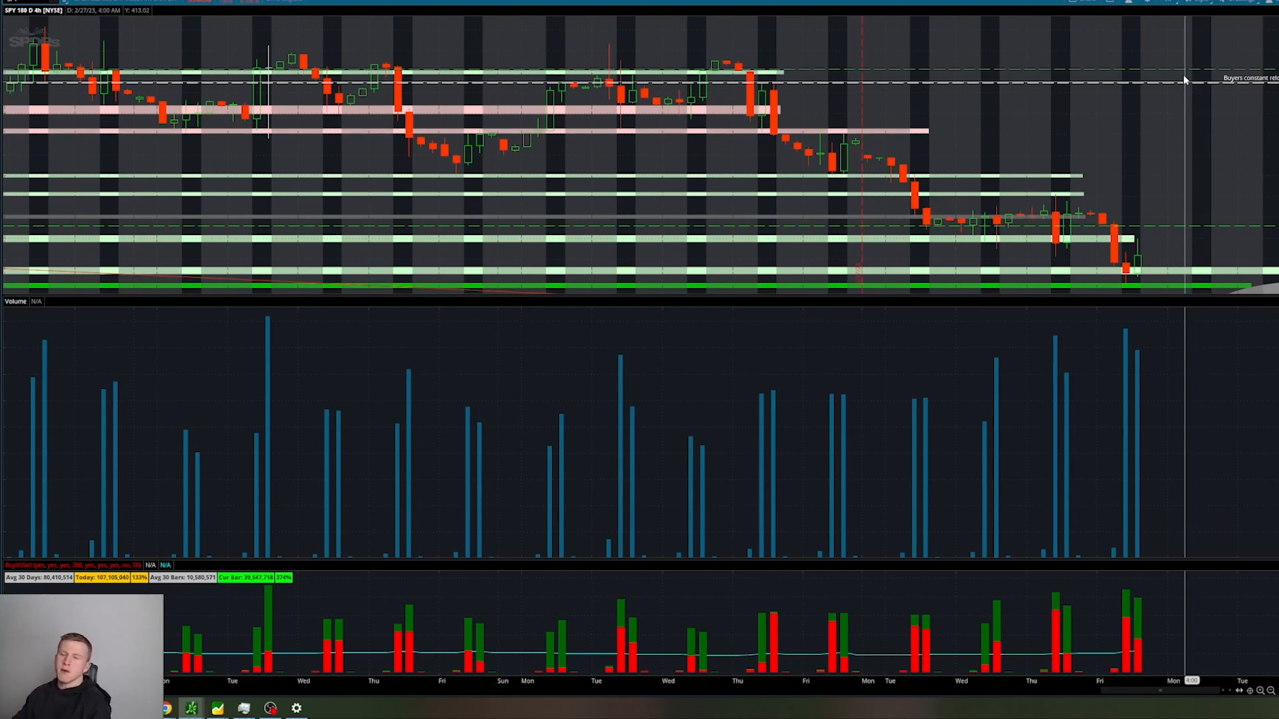
mouse_move(1183, 80)
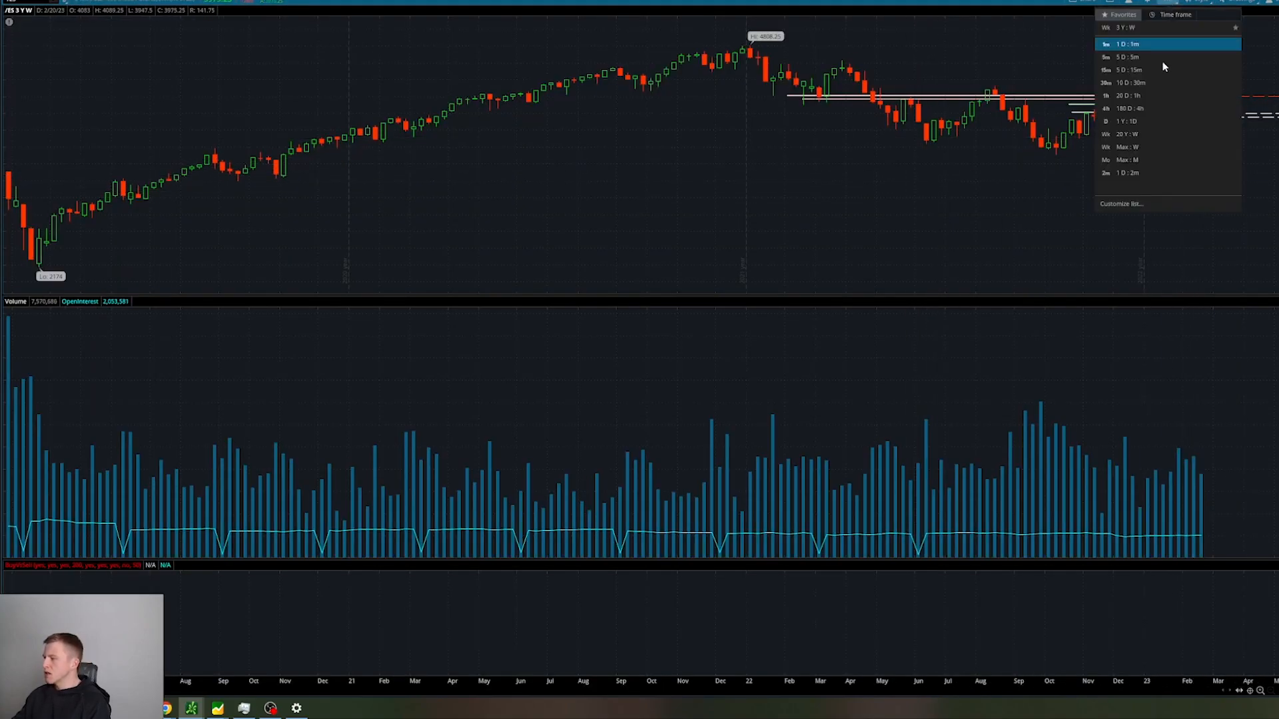
Set the /ES chart to the 1 Y : 1D time frame
left_click(1130, 121)
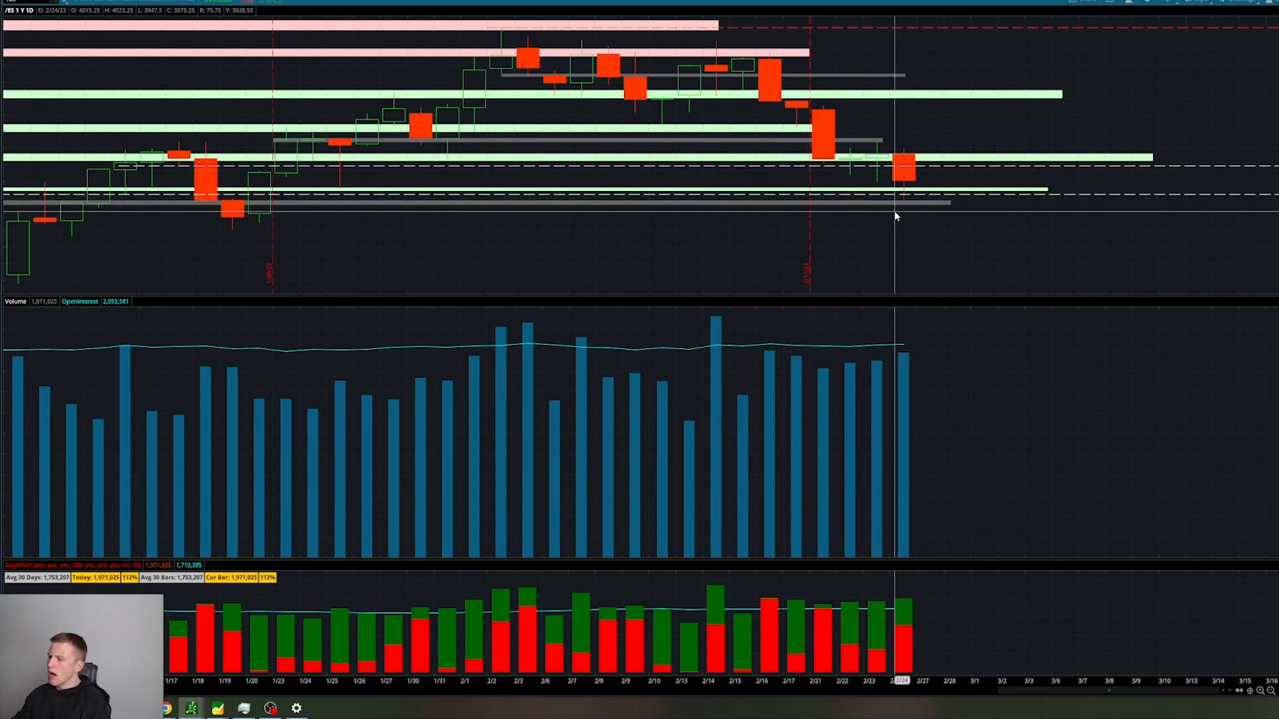
mouse_move(836, 110)
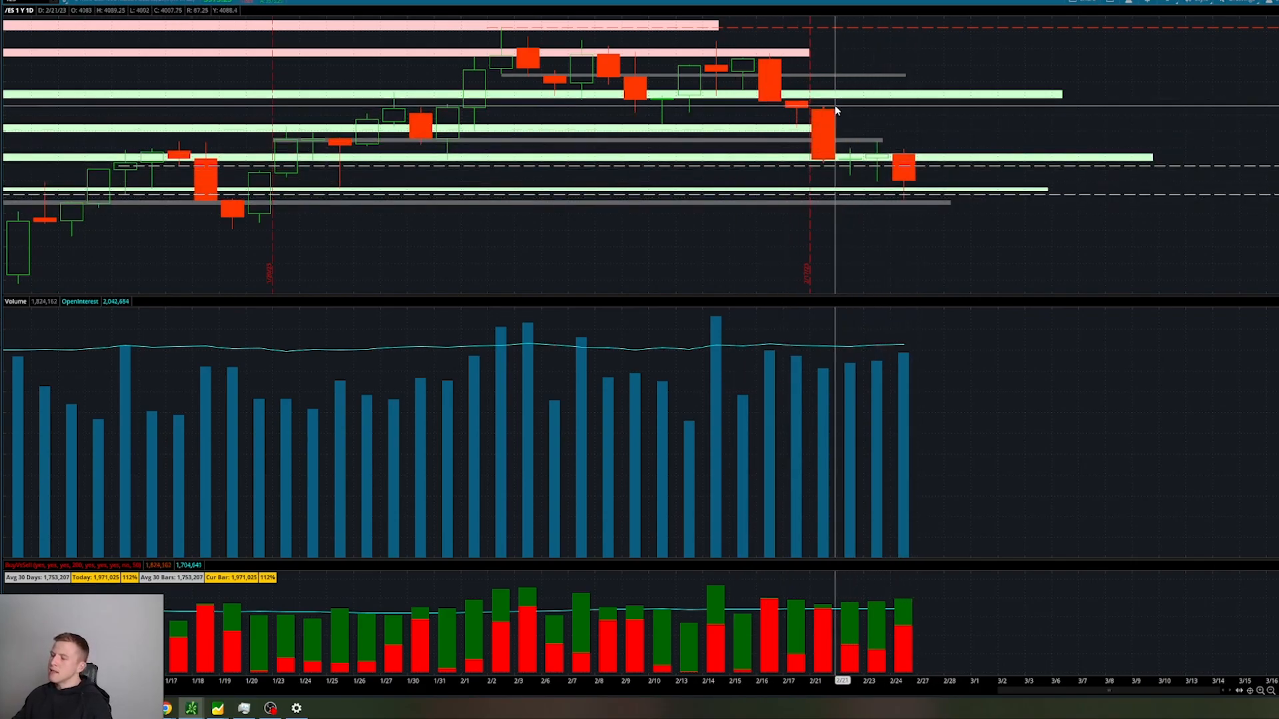
mouse_move(827, 160)
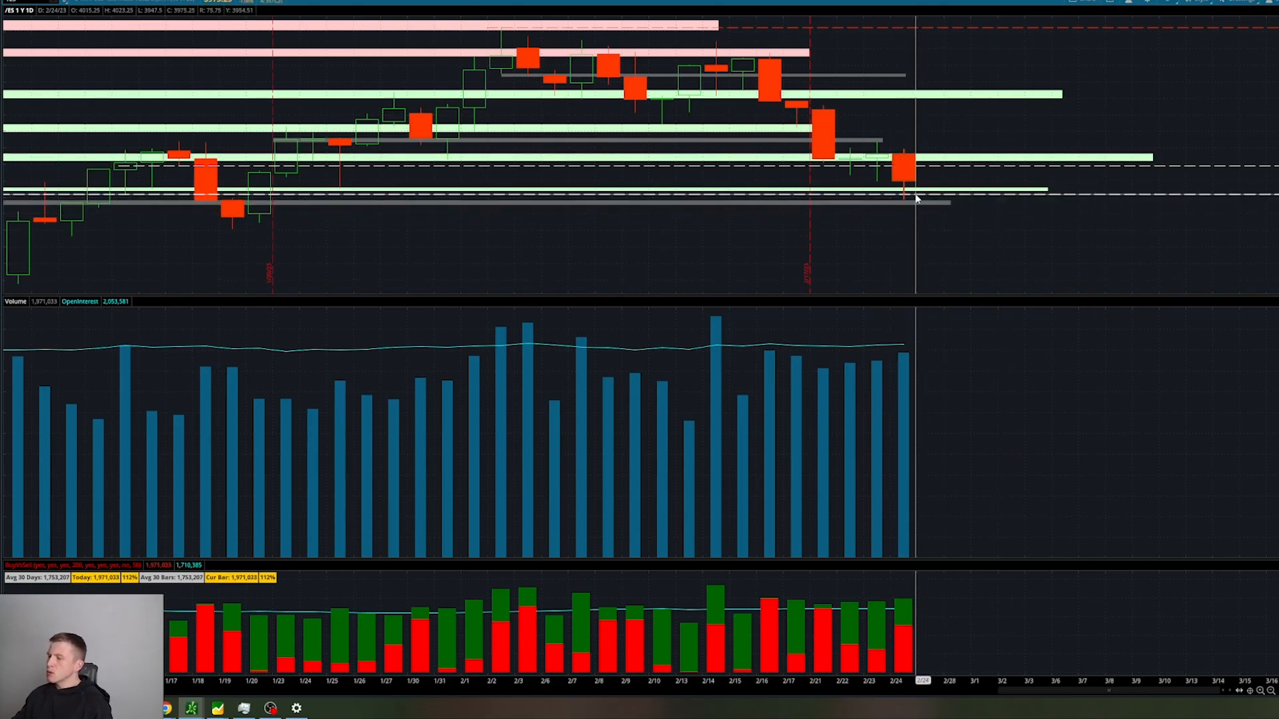
mouse_move(850, 238)
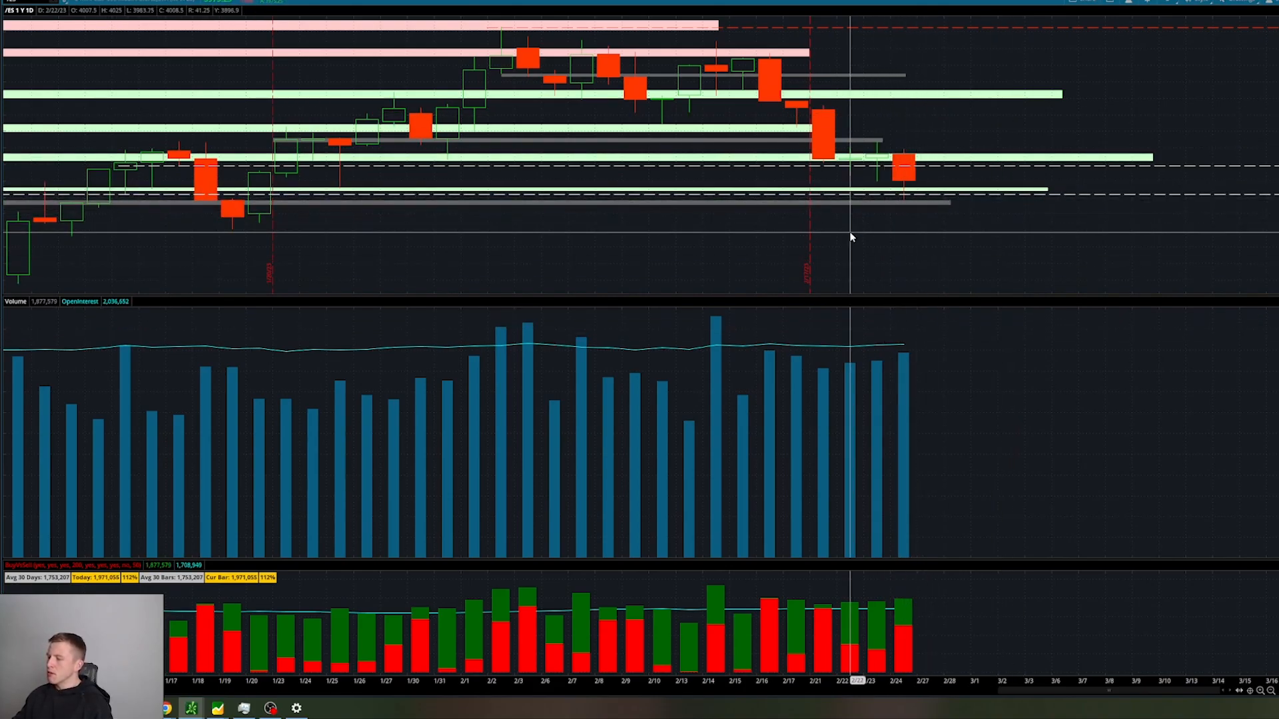
mouse_move(966, 204)
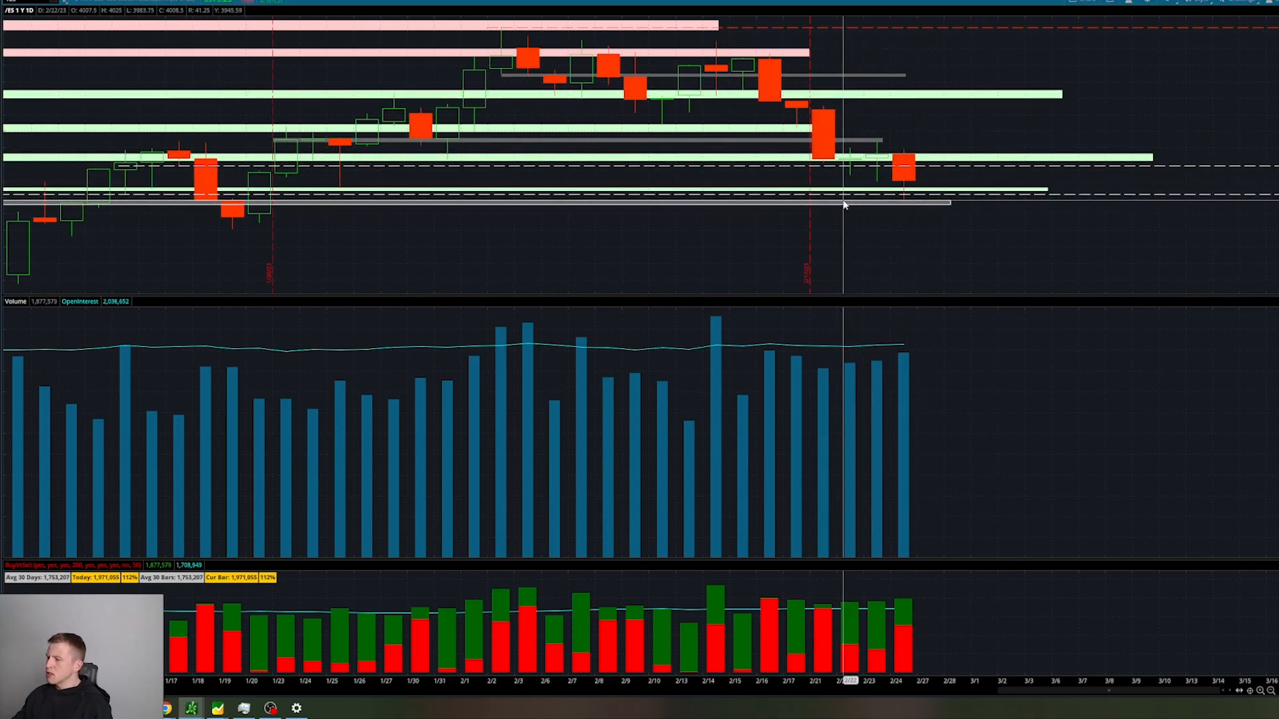
mouse_move(836, 186)
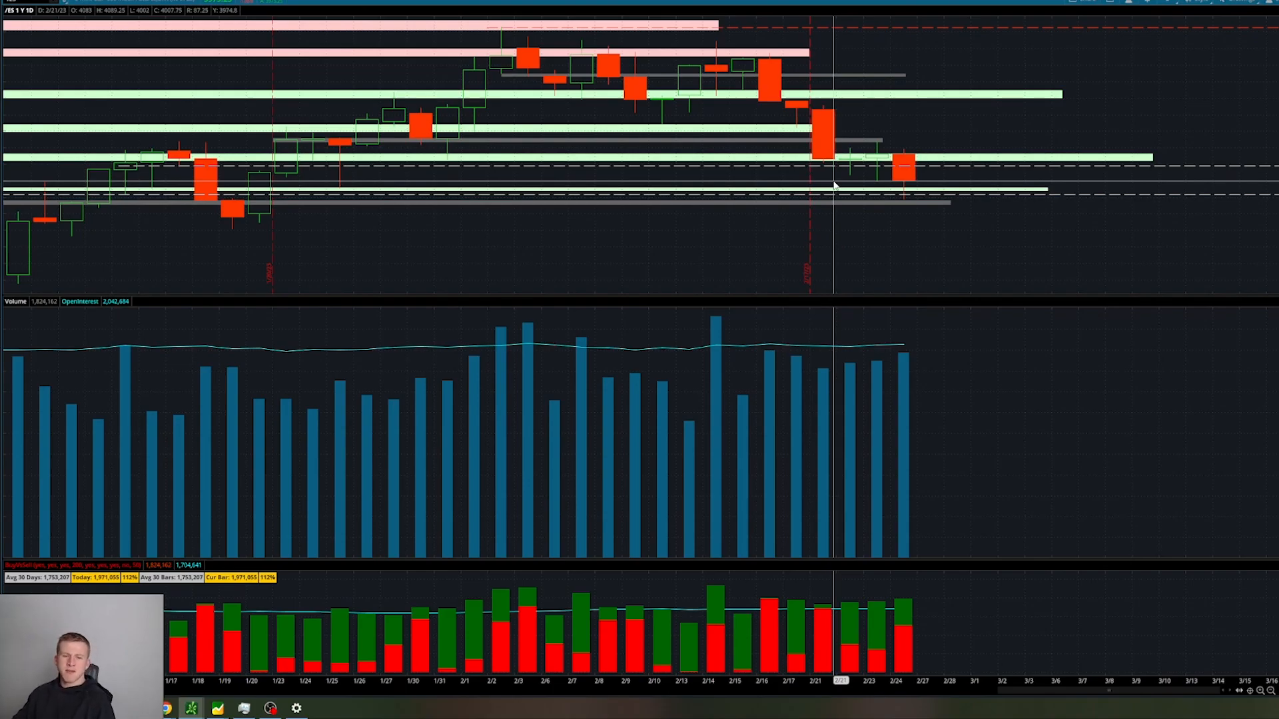
mouse_move(614, 136)
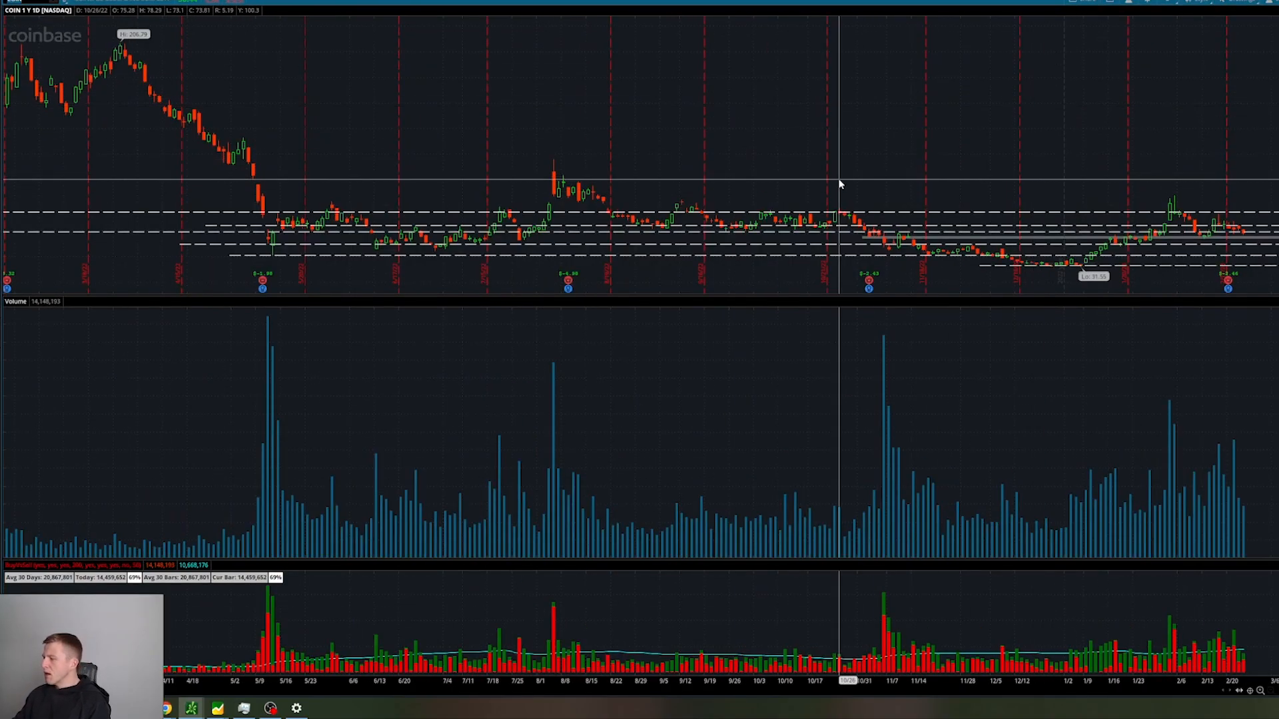
mouse_move(1097, 104)
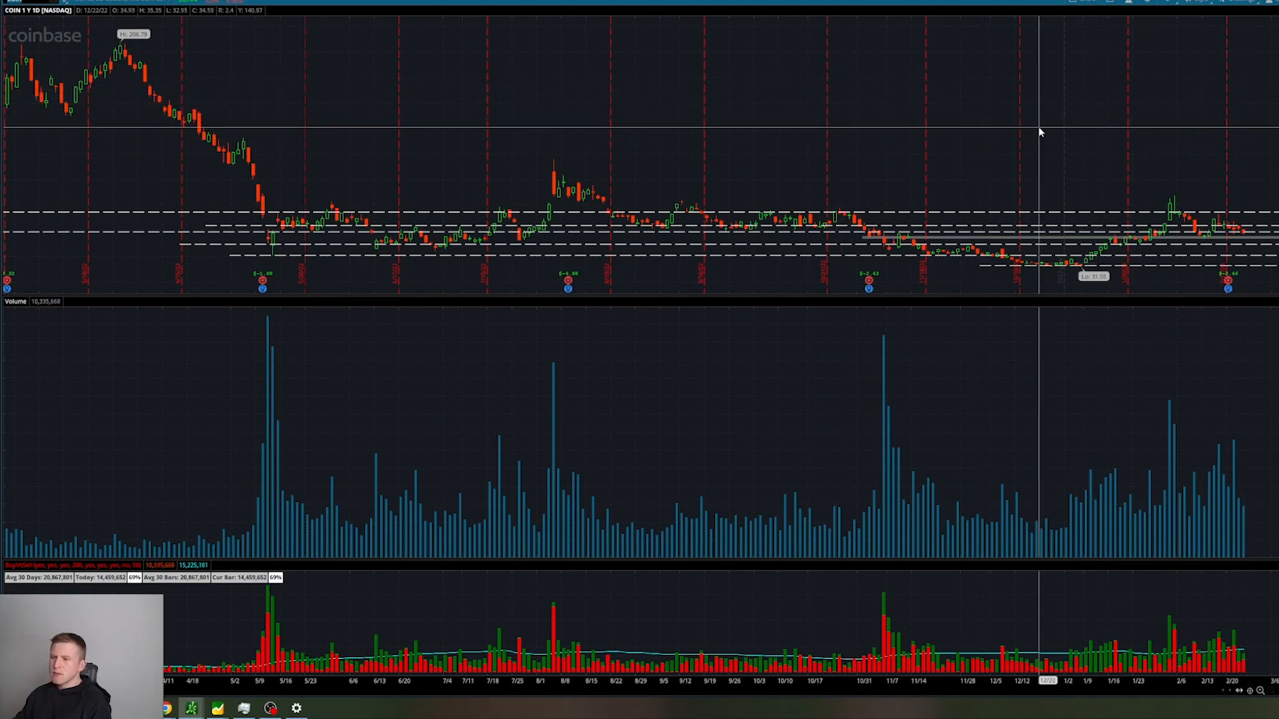
mouse_move(538, 237)
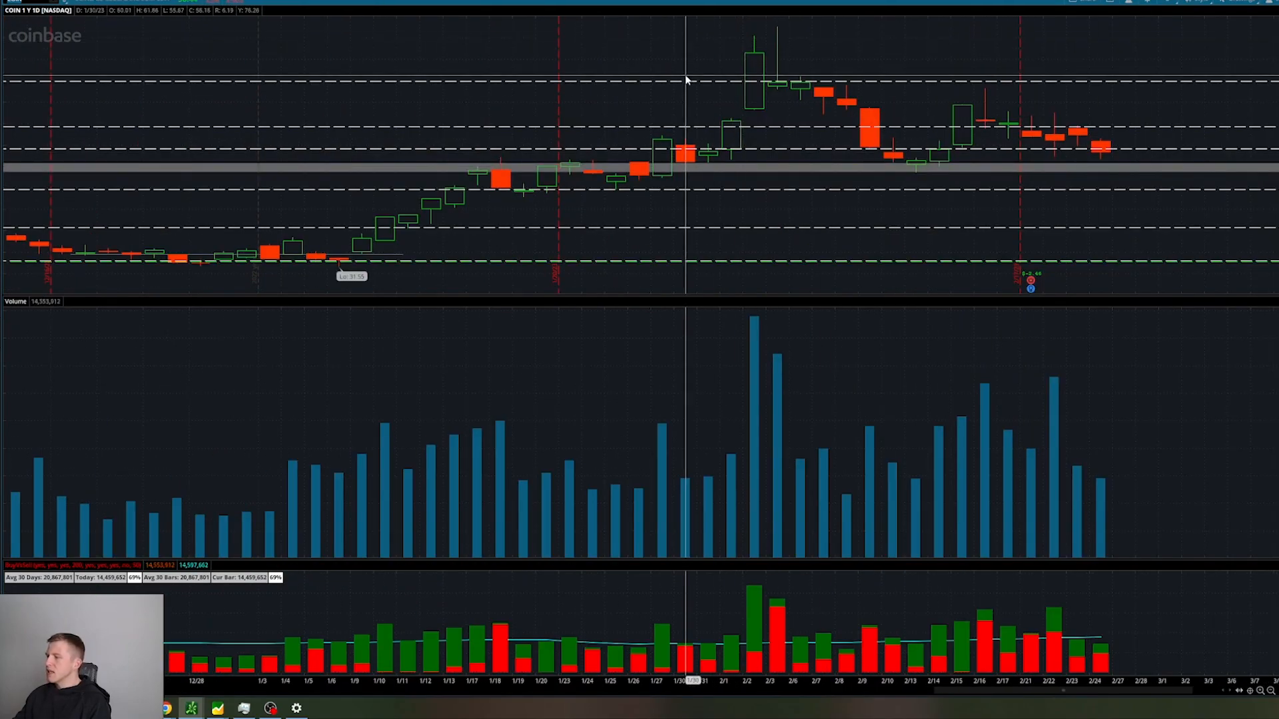
mouse_move(1046, 154)
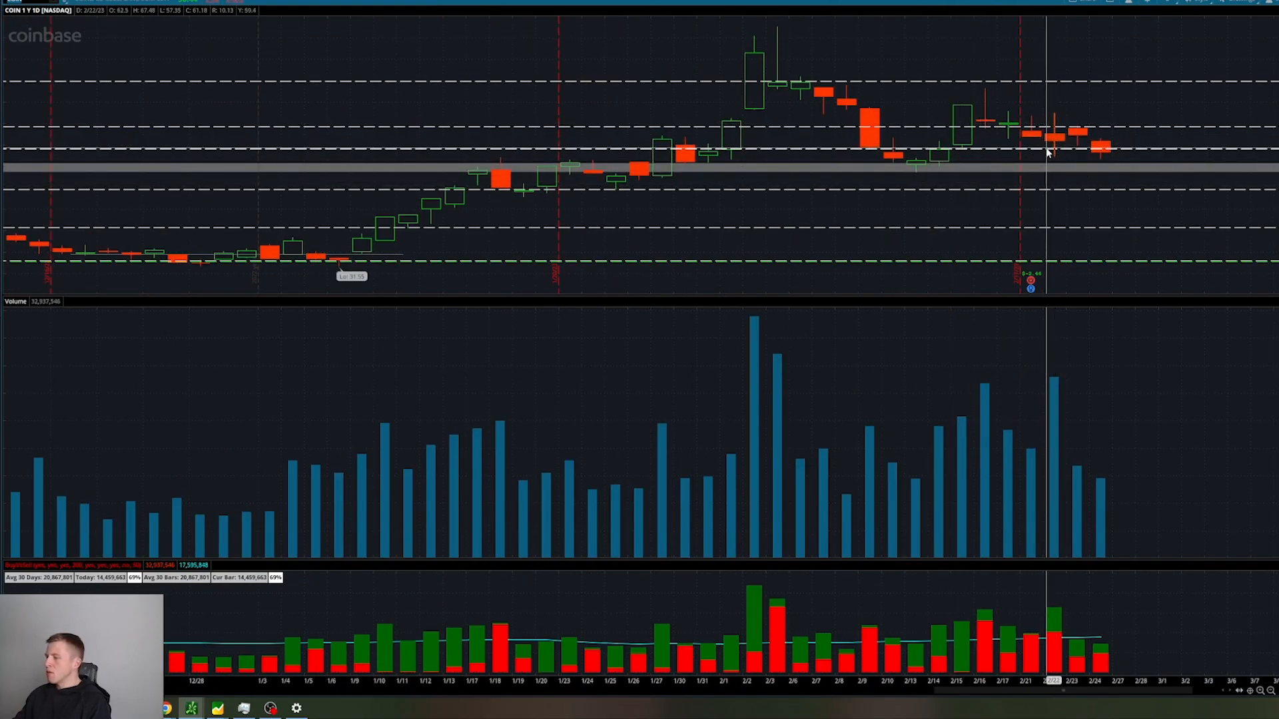
mouse_move(1057, 139)
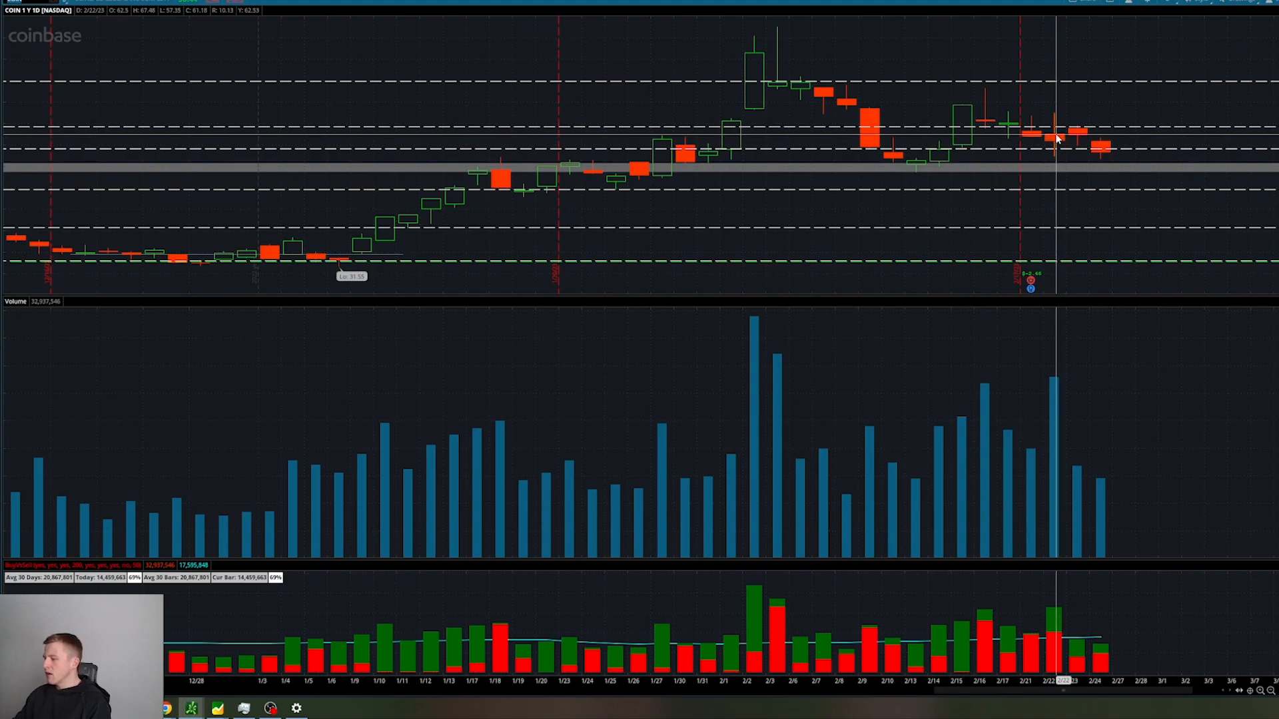
mouse_move(971, 160)
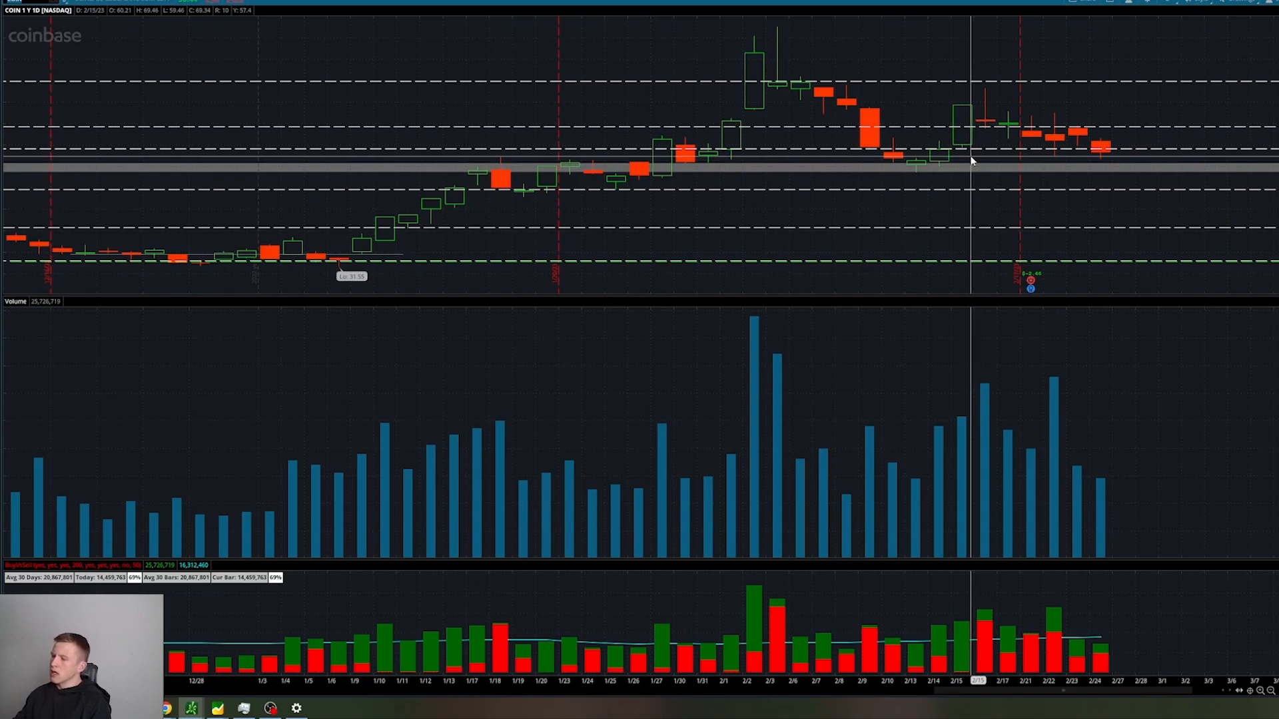
mouse_move(1017, 167)
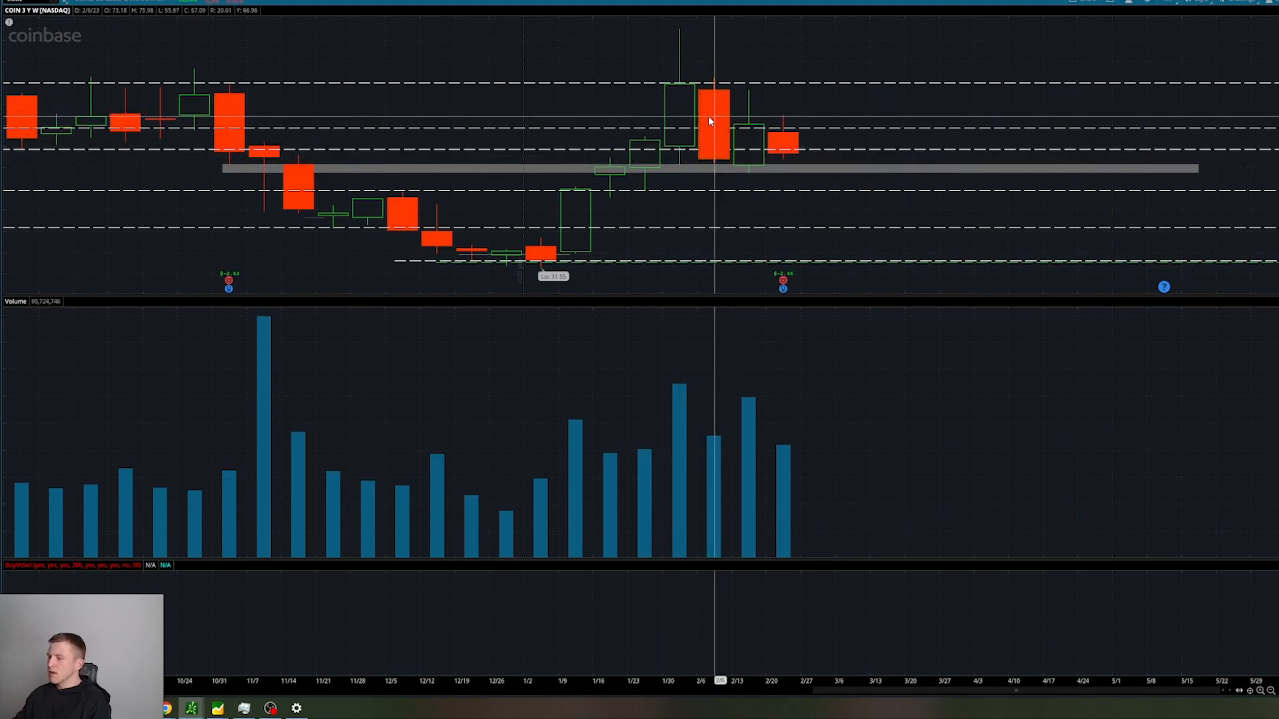
mouse_move(742, 130)
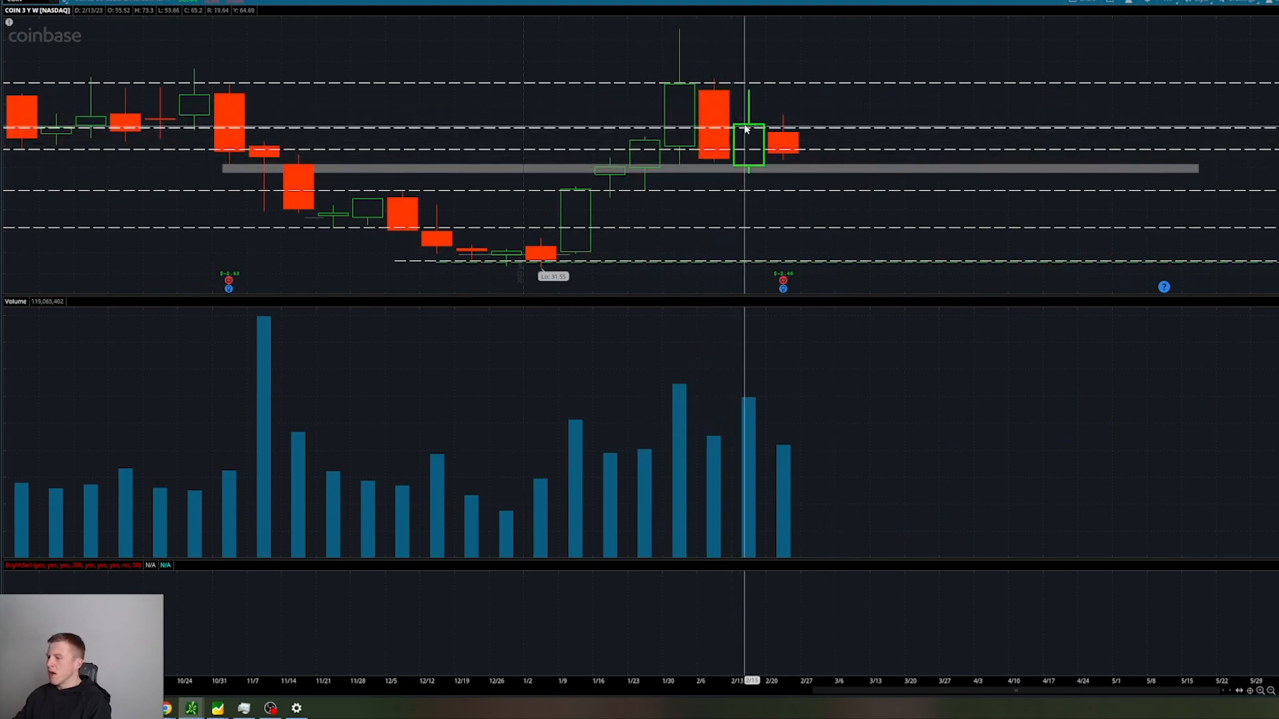
mouse_move(799, 160)
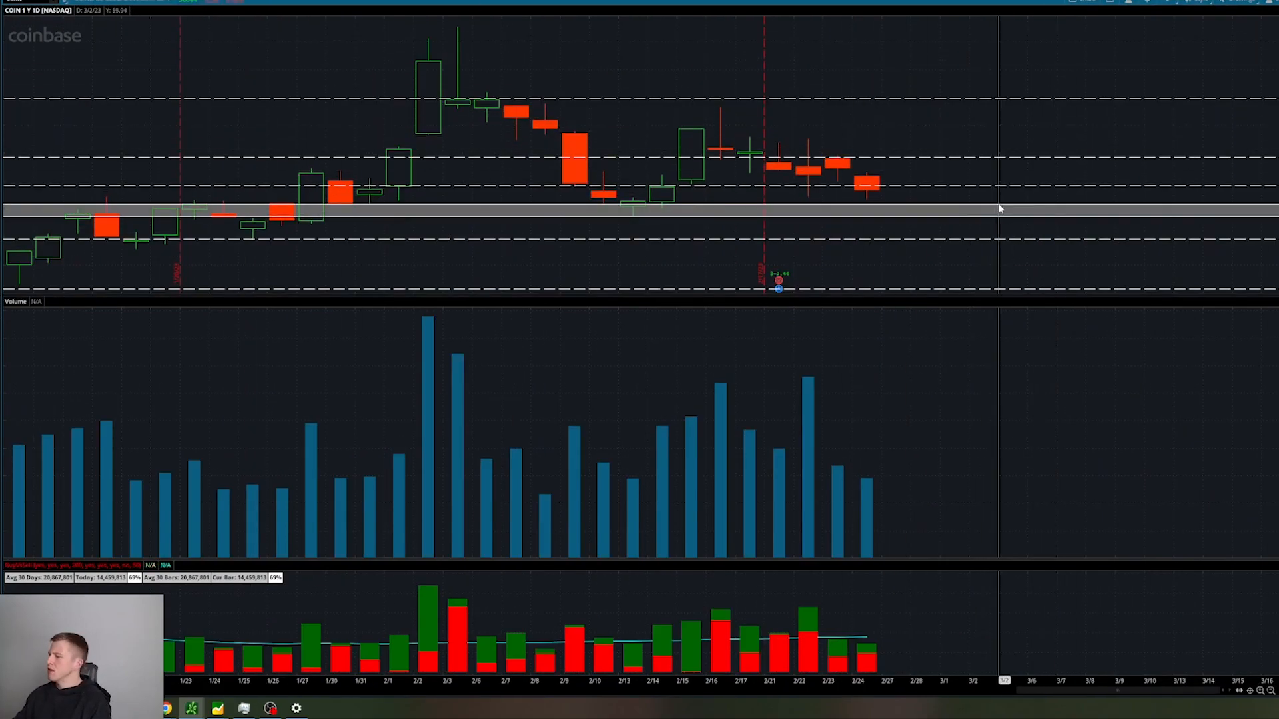
mouse_move(775, 180)
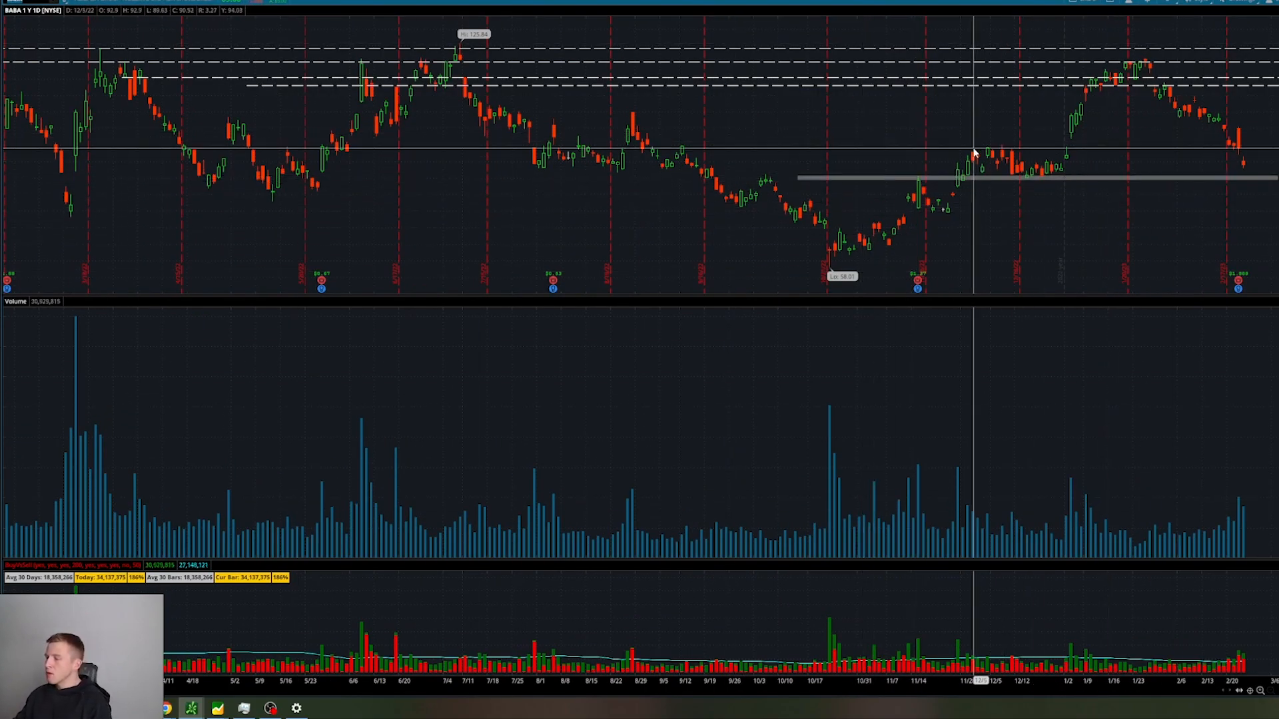
mouse_move(1042, 165)
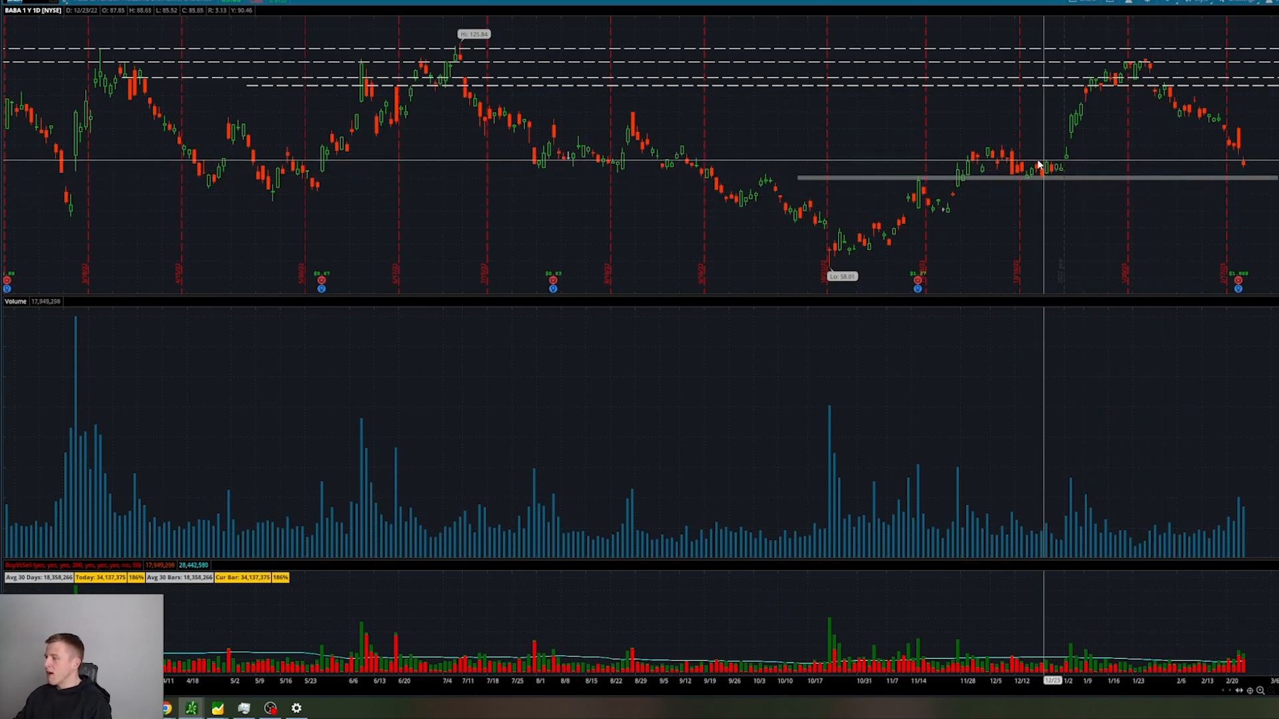
mouse_move(962, 186)
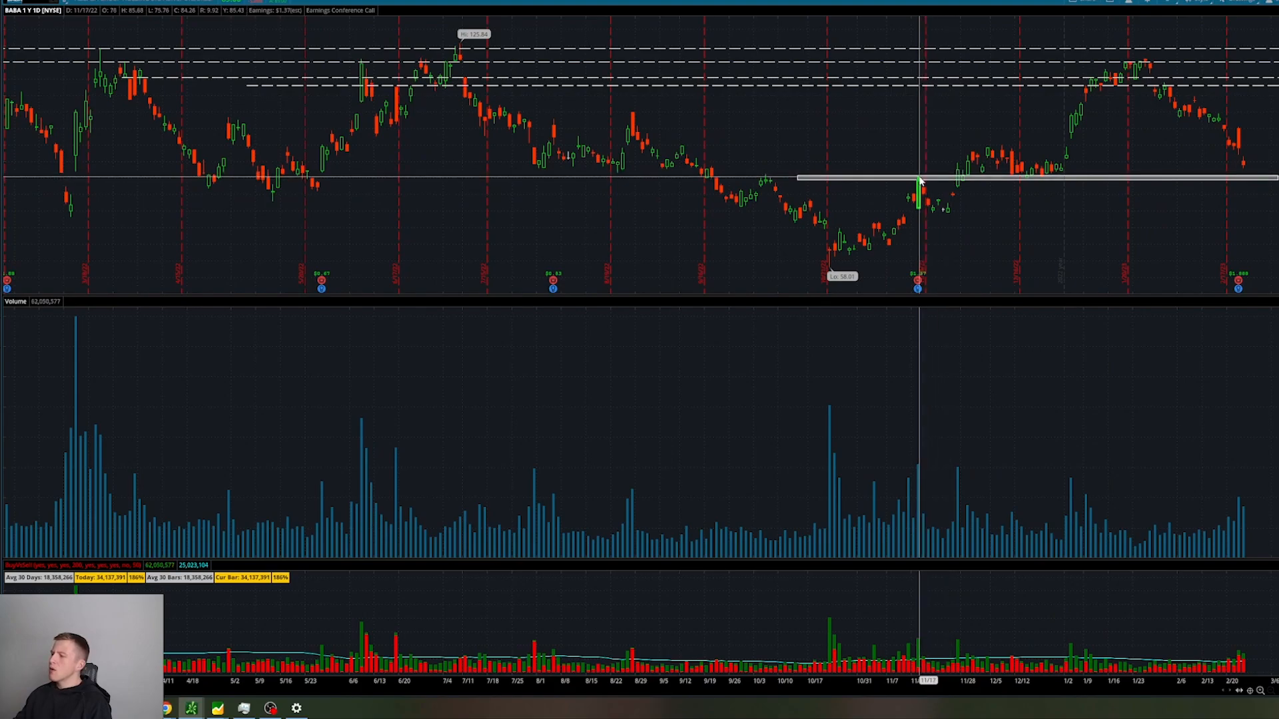
mouse_move(942, 183)
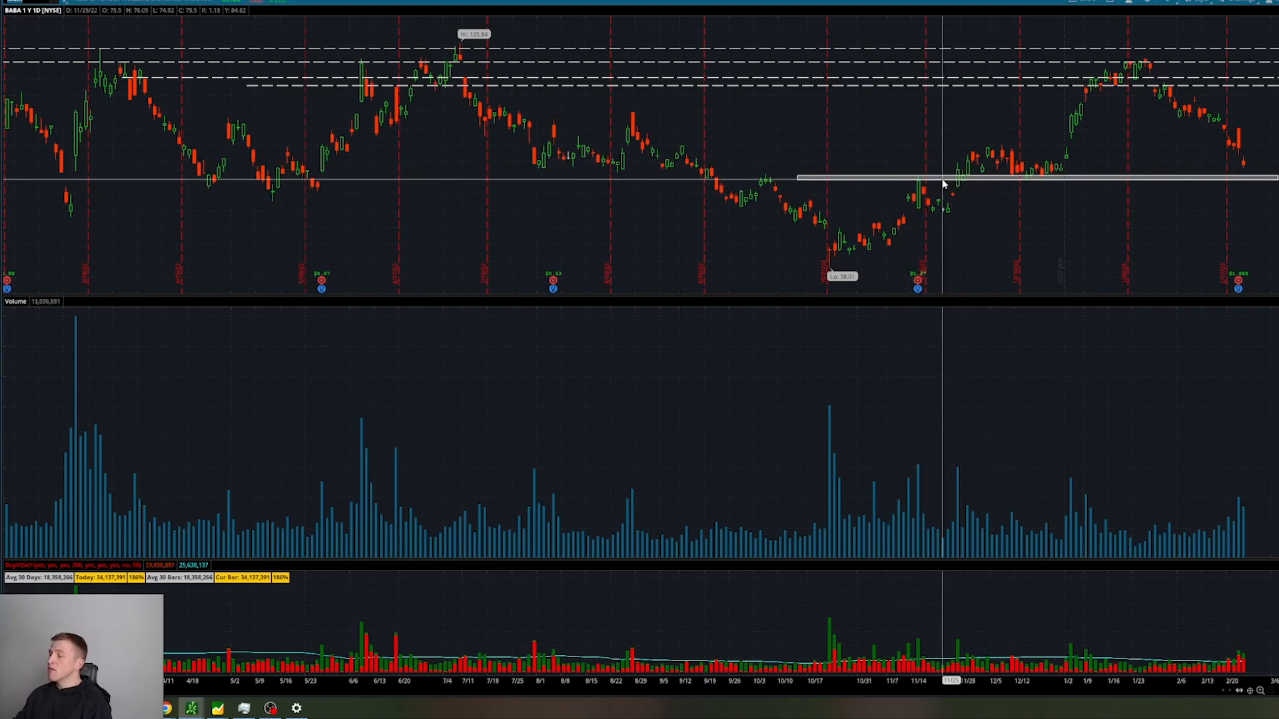
mouse_move(1130, 168)
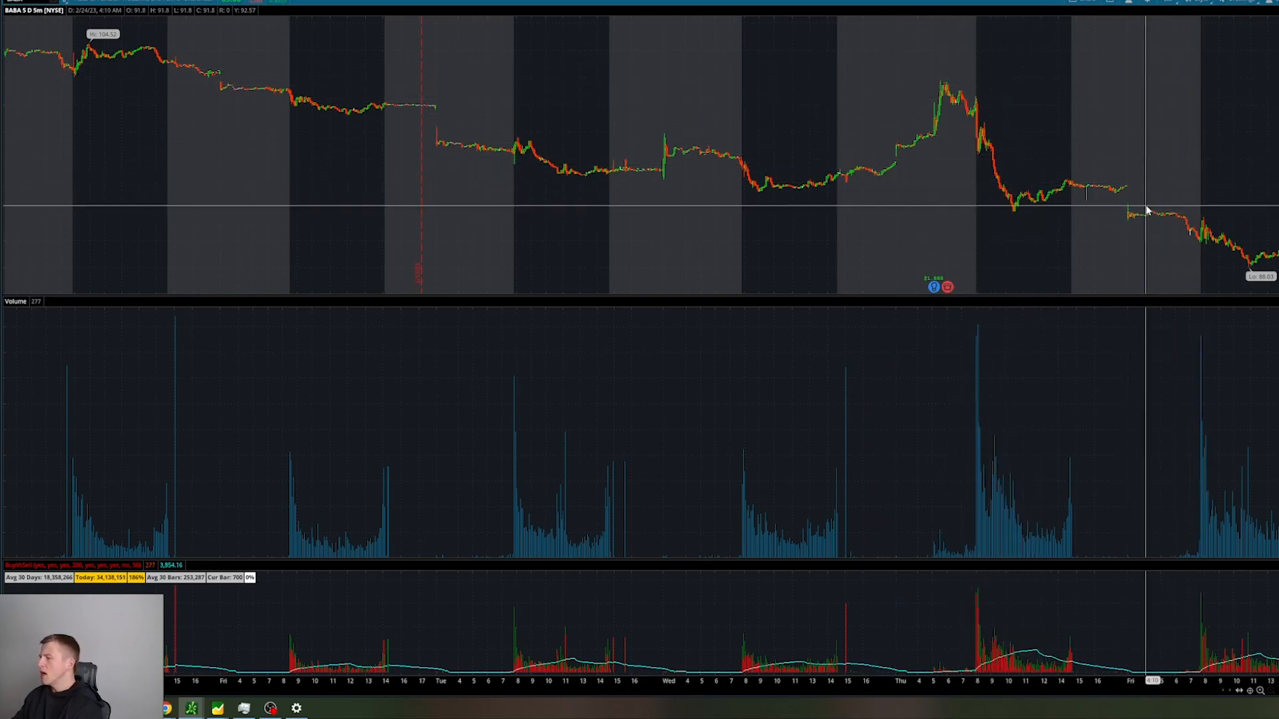
mouse_move(1213, 207)
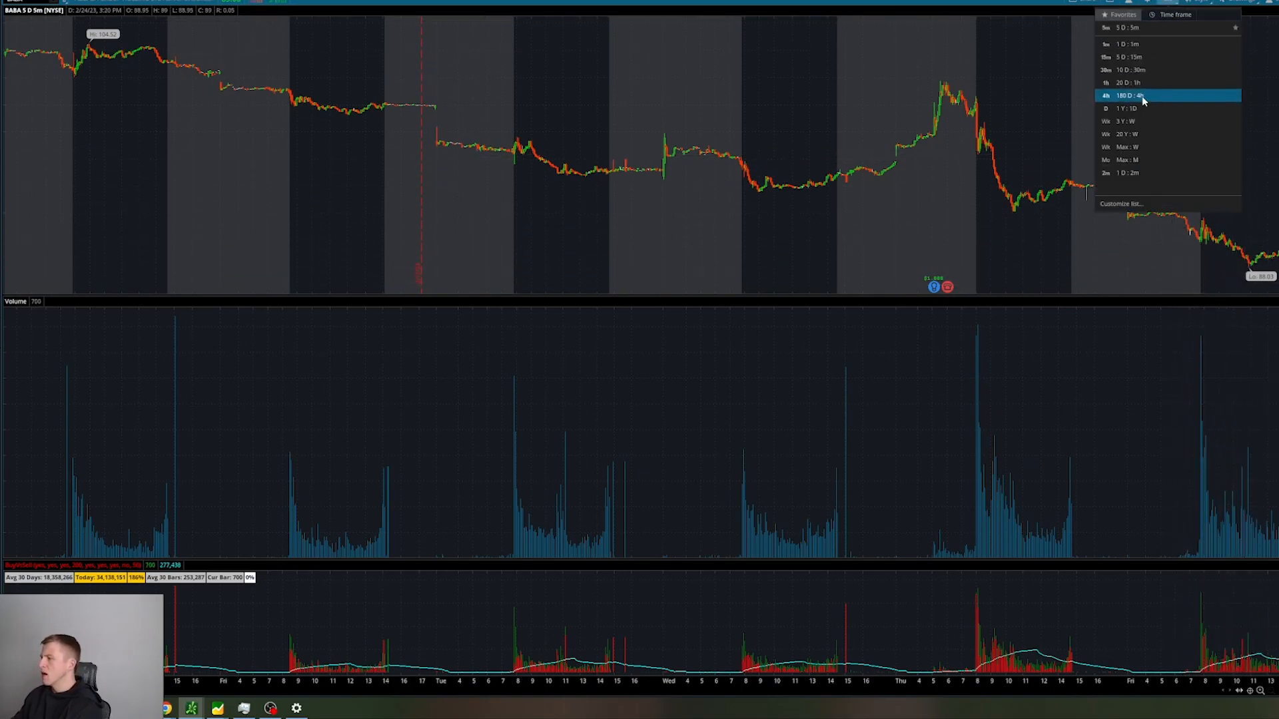
left_click(1129, 108)
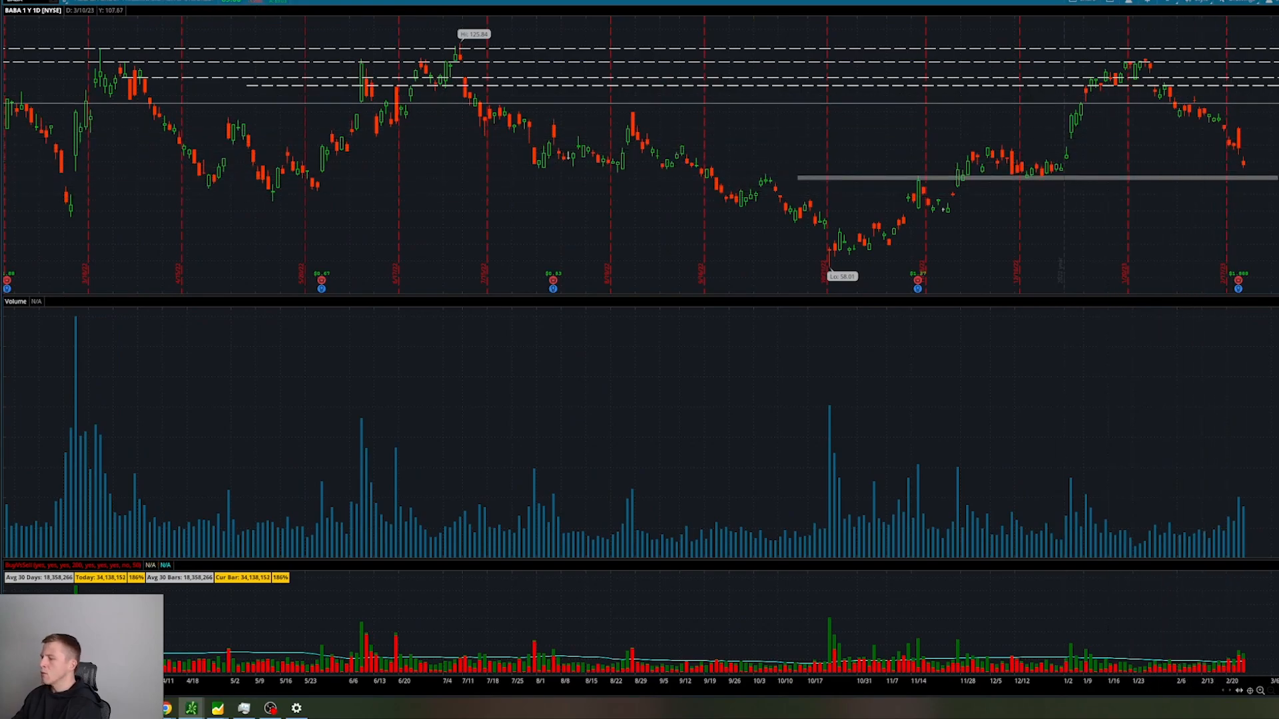
mouse_move(1224, 185)
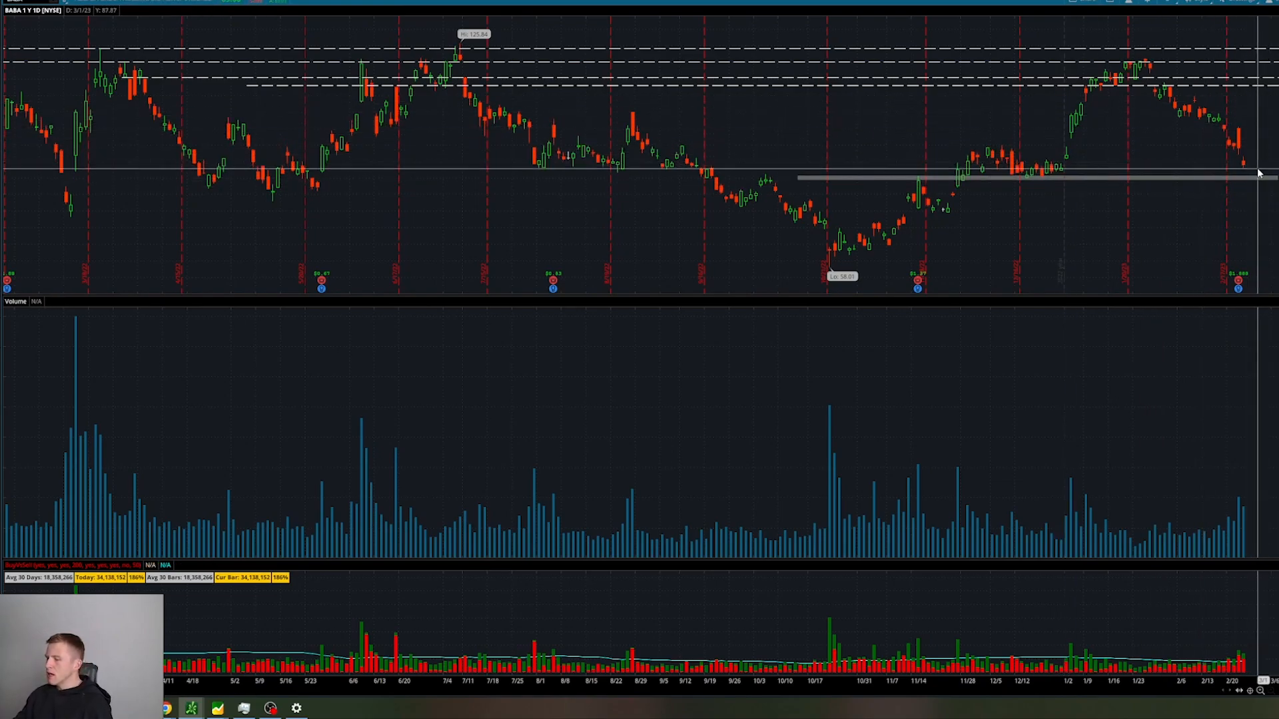
mouse_move(847, 174)
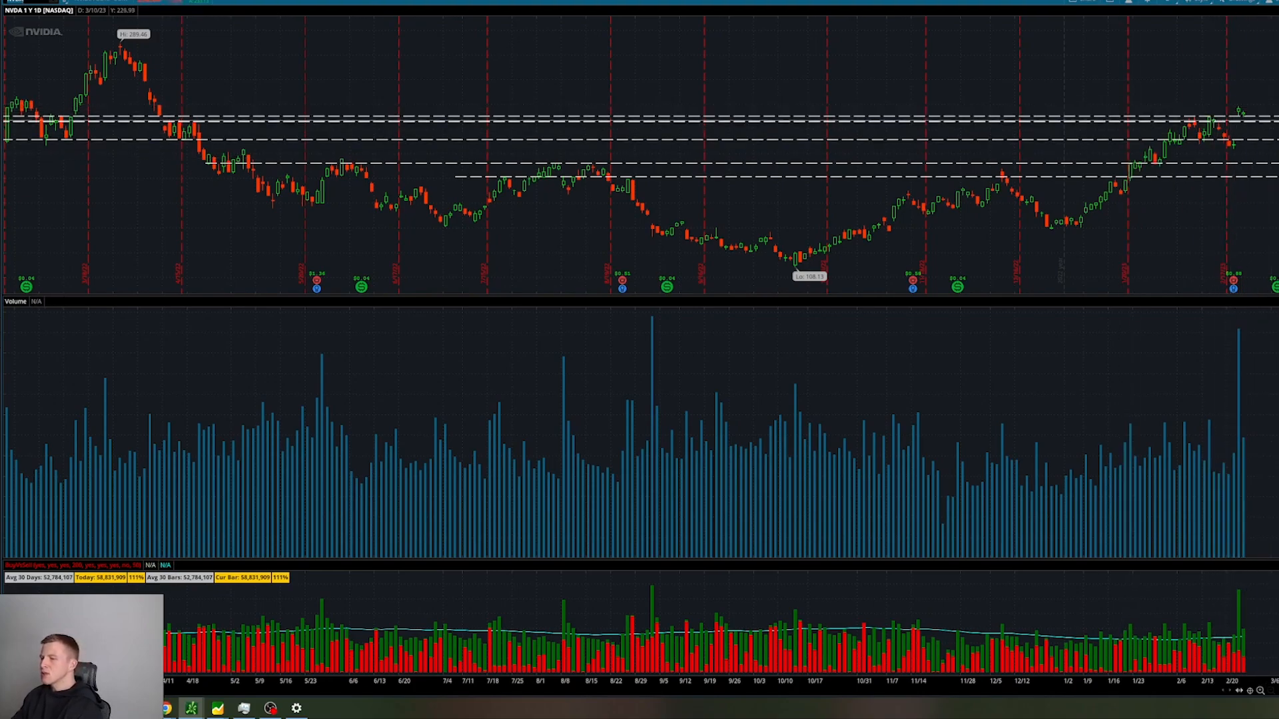
mouse_move(1210, 29)
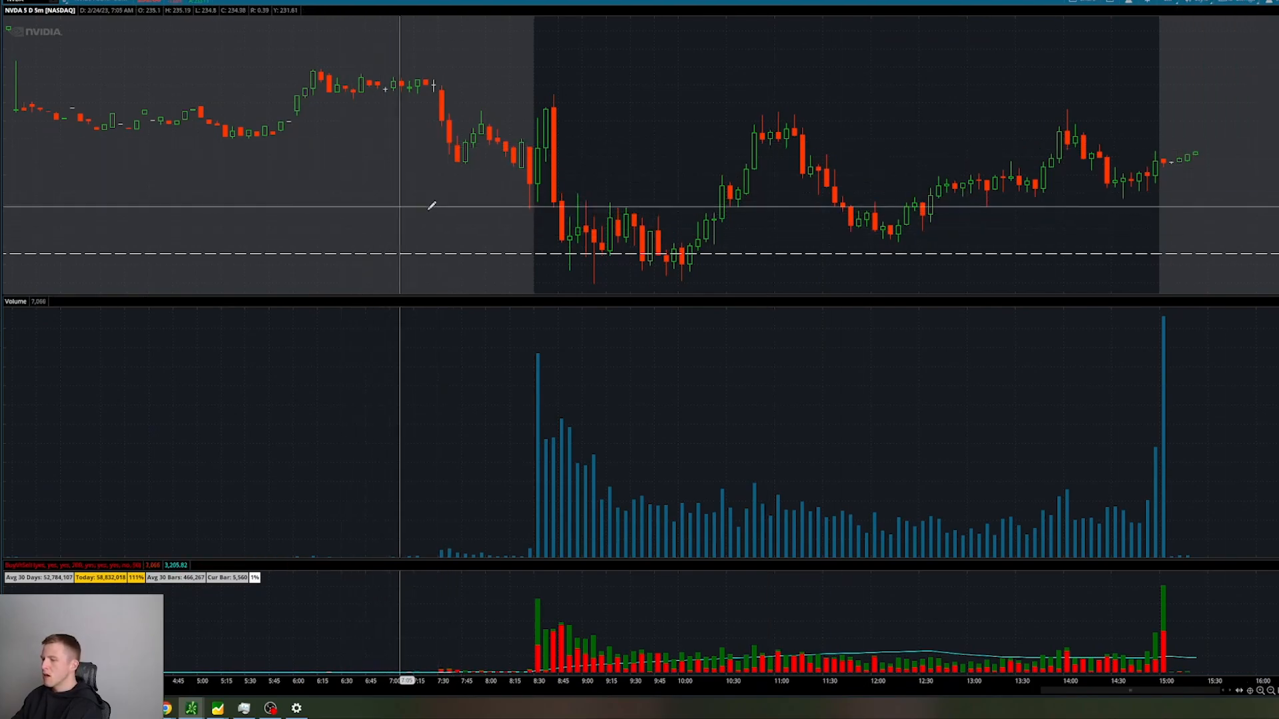
Draw a shaded rectangle over NVDA's dashed morning-low level, then return to 1Y:1D
left_click_drag(357, 196, 944, 248)
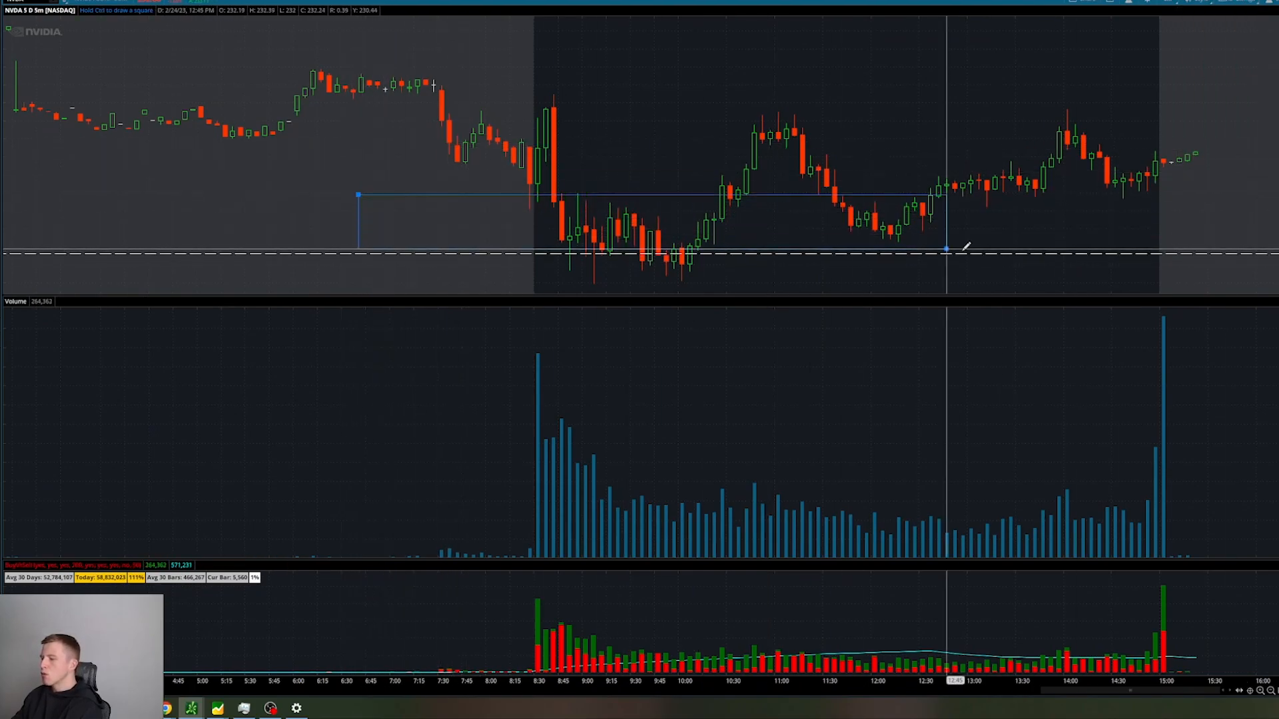
left_click_drag(946, 247, 1046, 277)
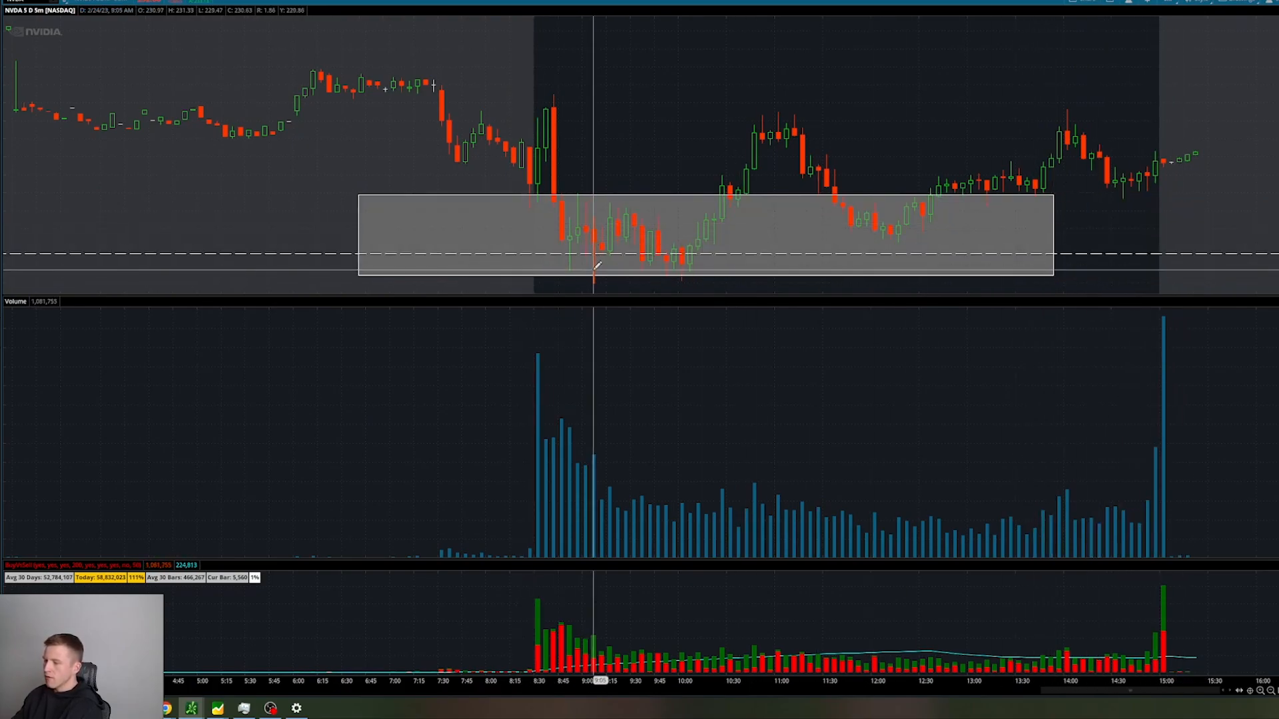
mouse_move(742, 216)
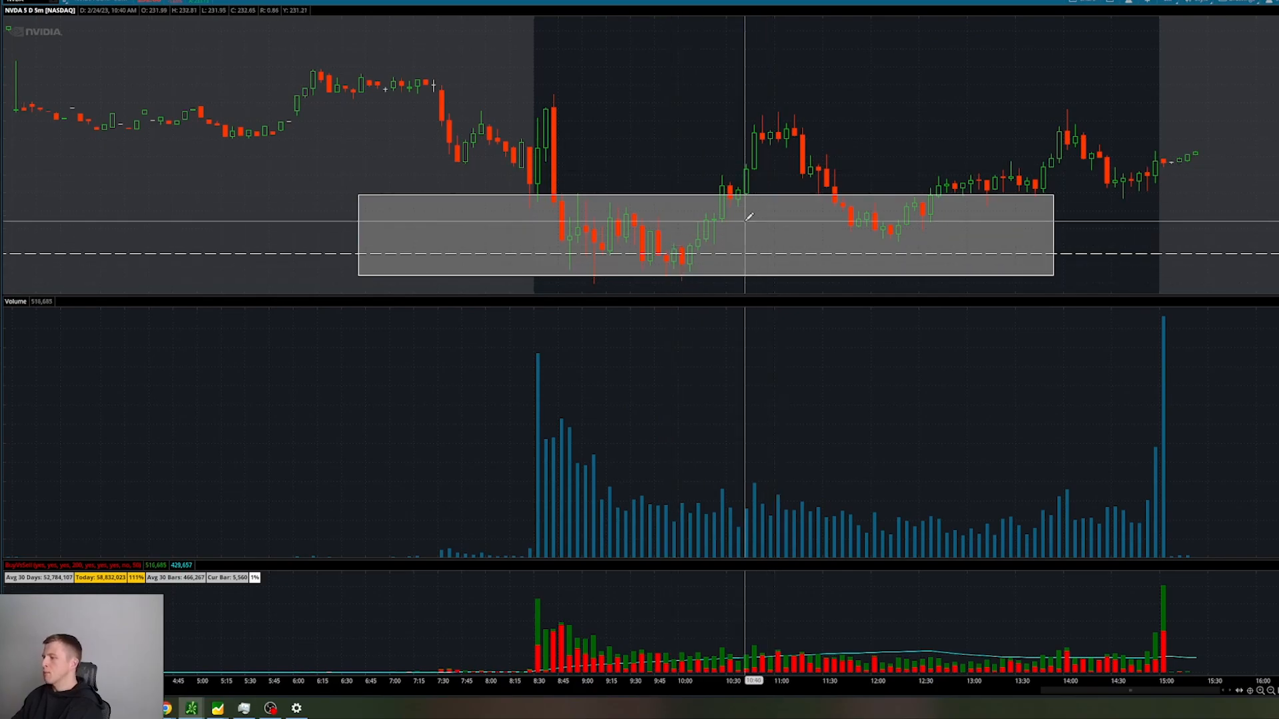
mouse_move(1174, 21)
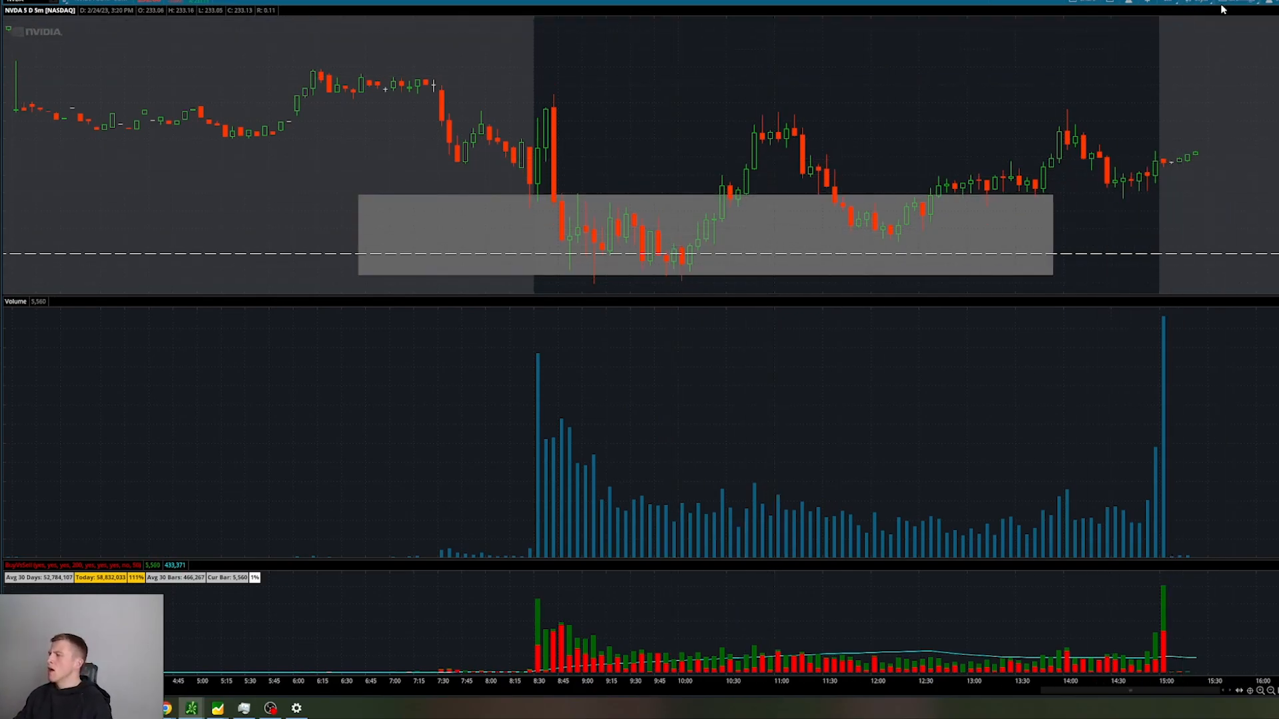
left_click(1223, 9)
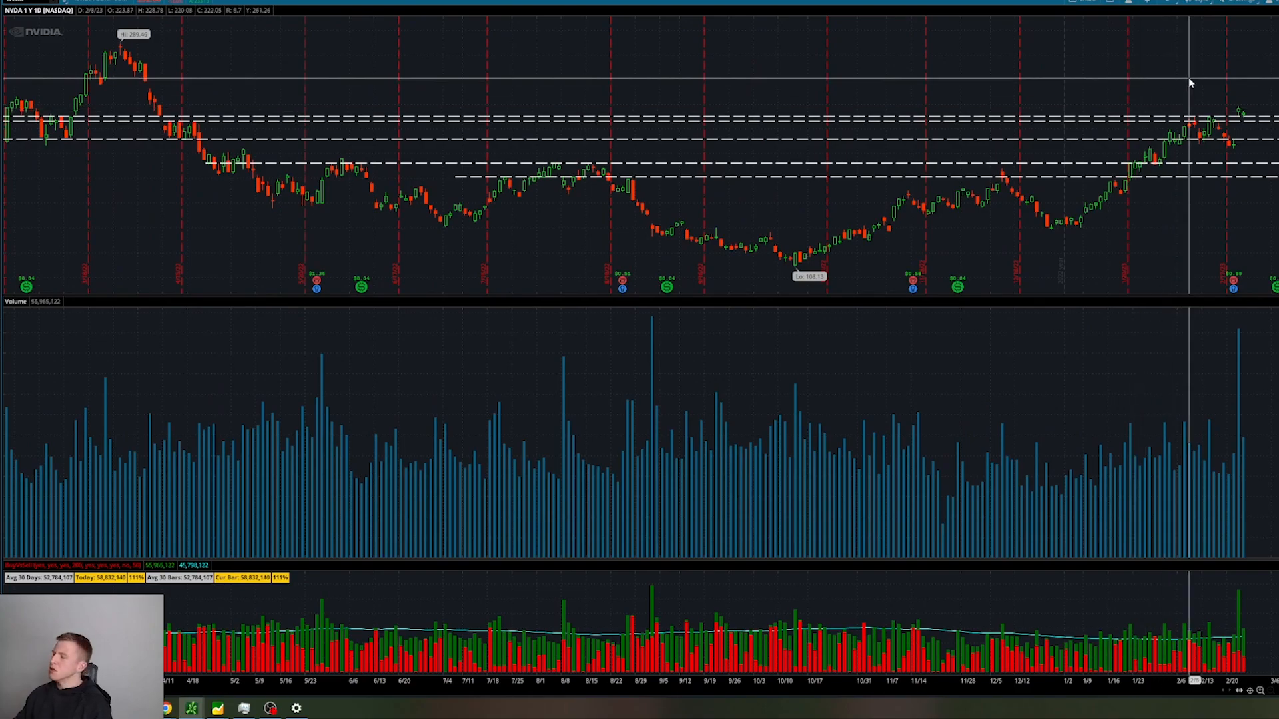
mouse_move(1189, 112)
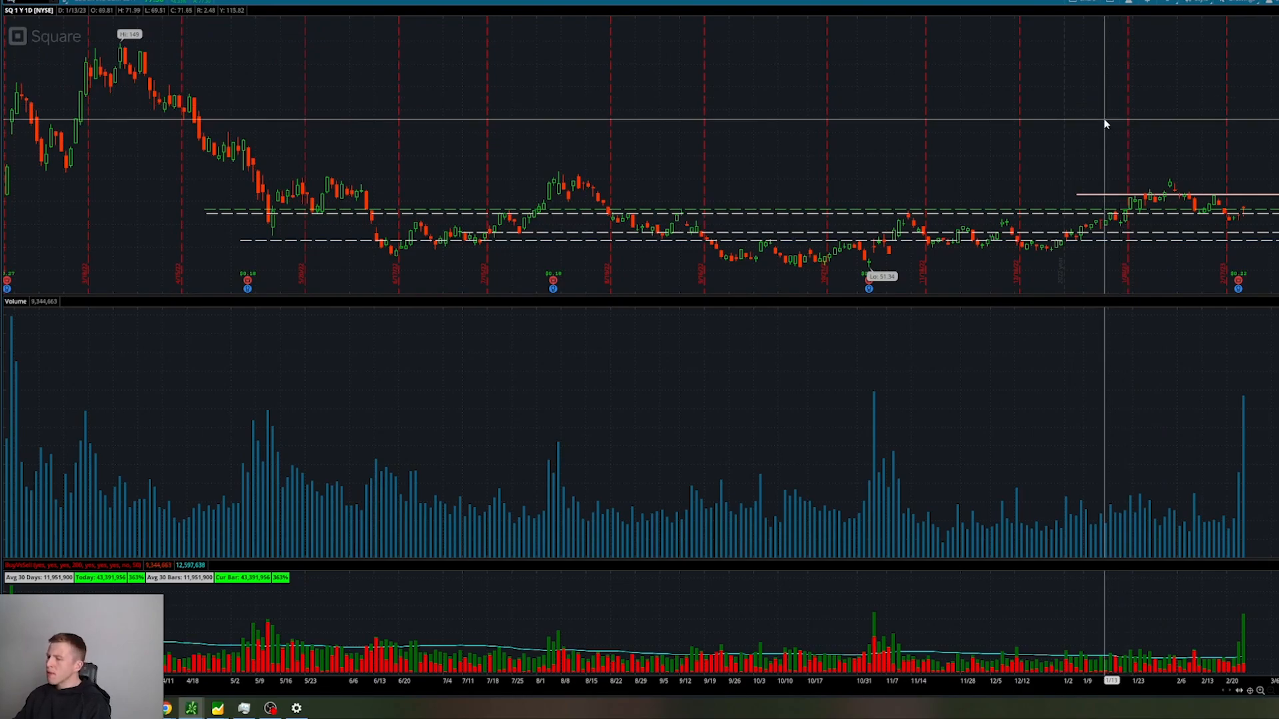
Switch the SQ chart to the 5 D : 5m intraday time frame
left_click(1174, 14)
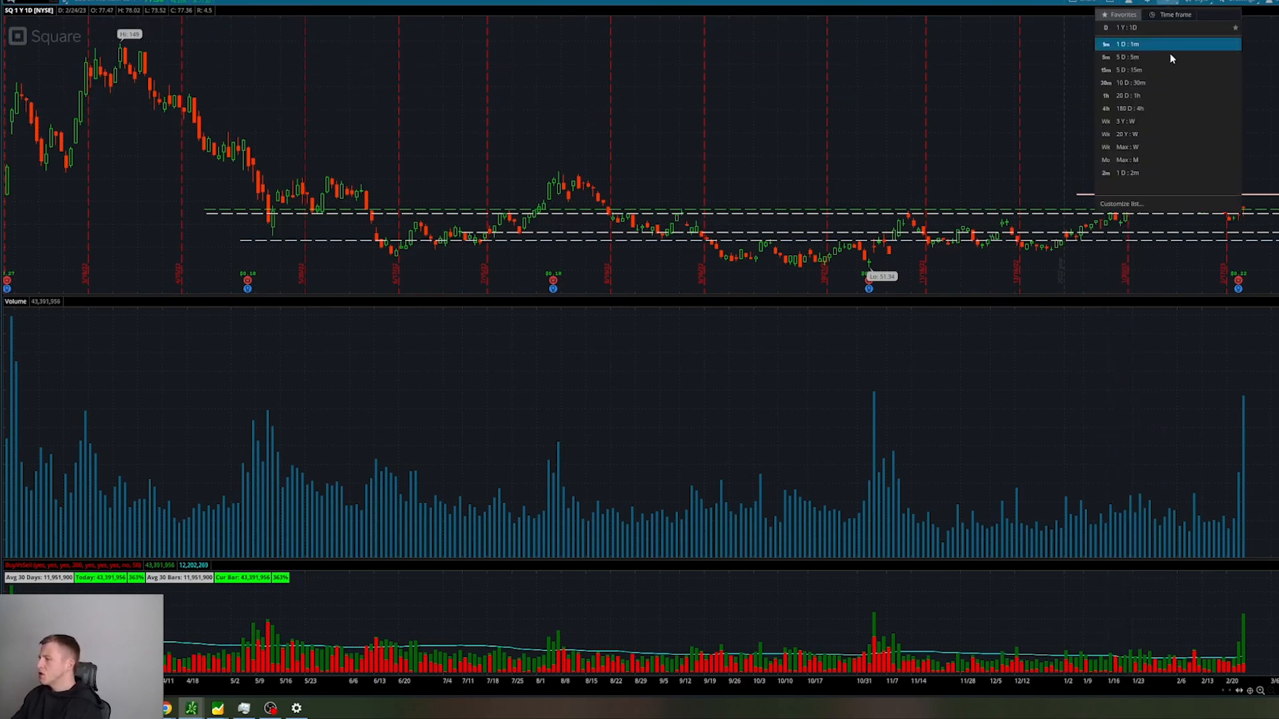
left_click(1129, 56)
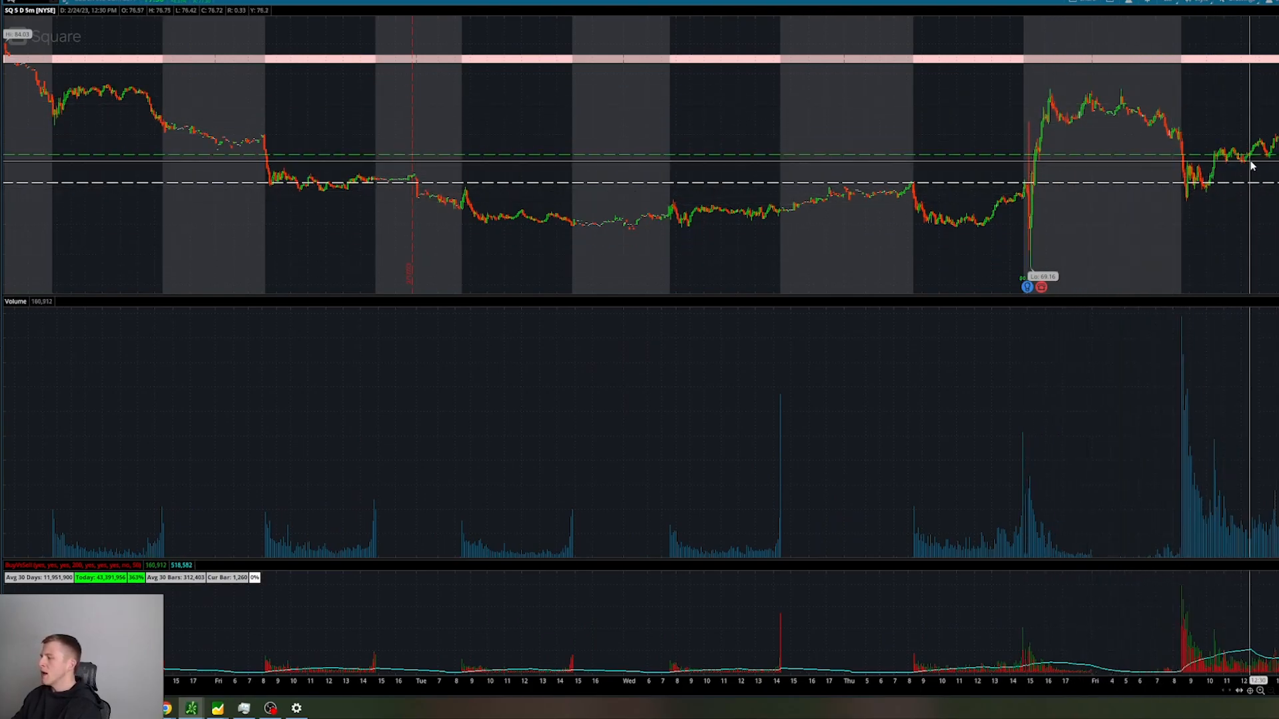
mouse_move(968, 147)
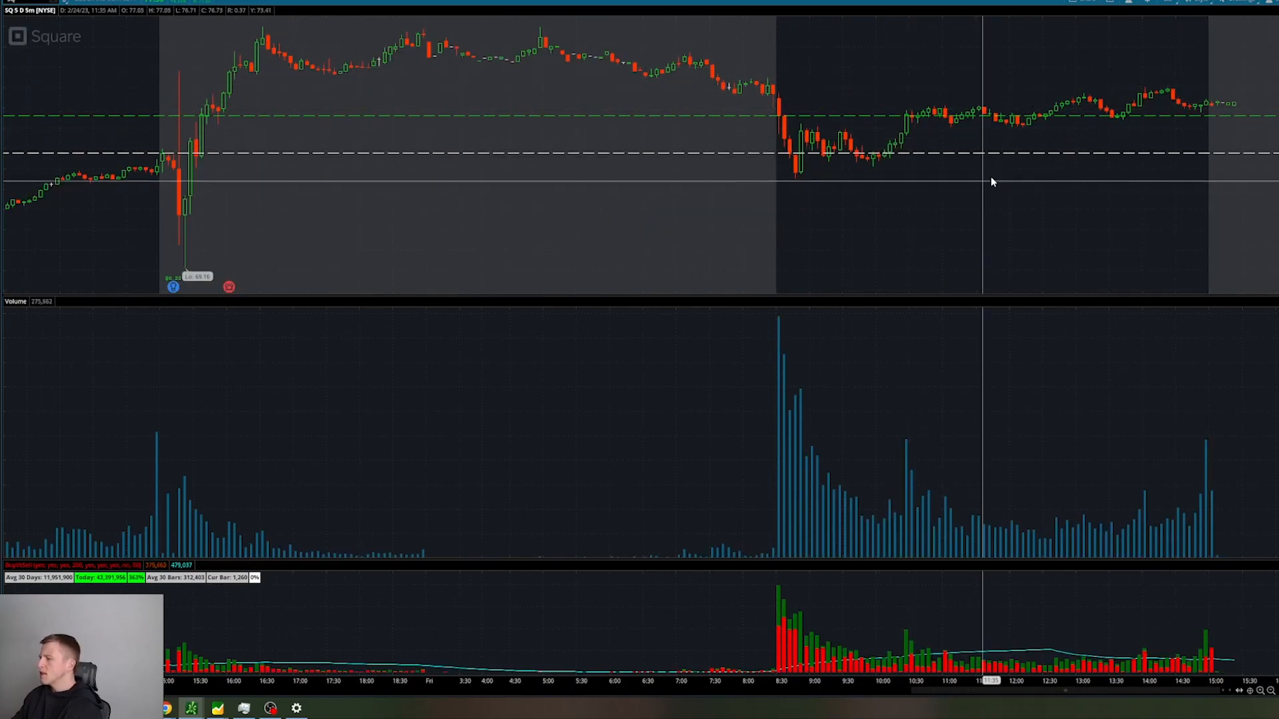
mouse_move(773, 119)
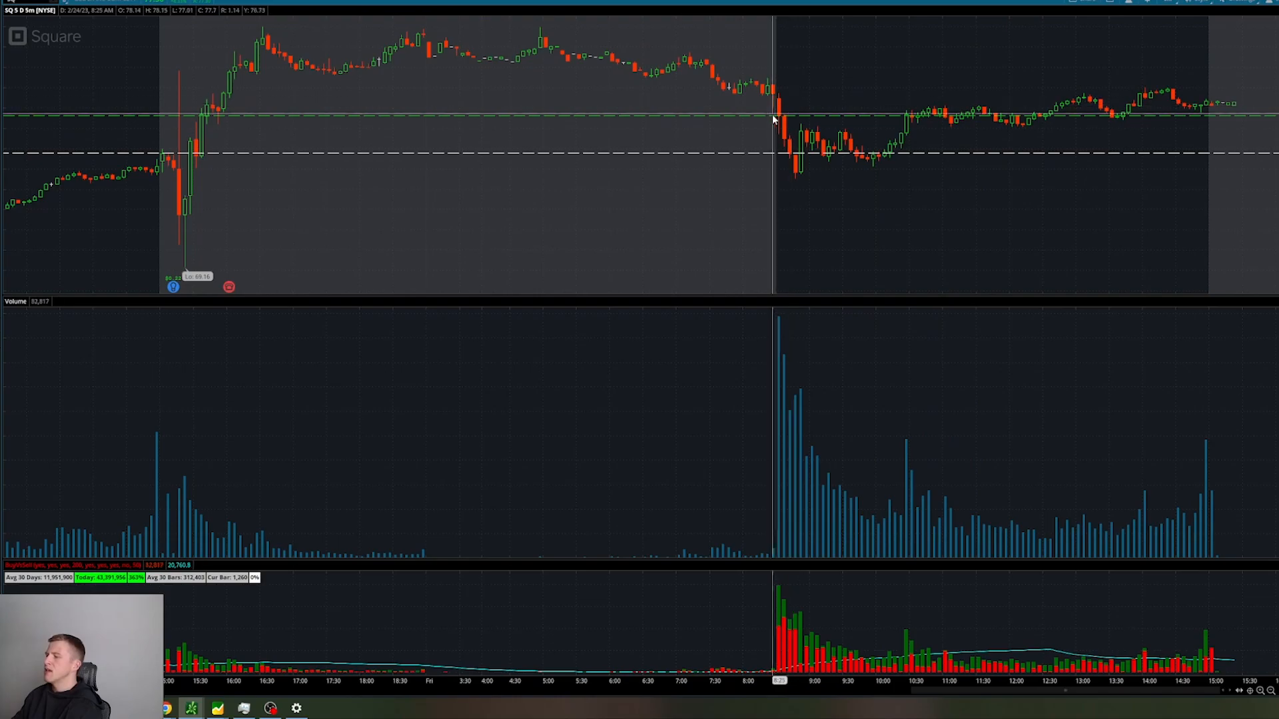
mouse_move(1005, 148)
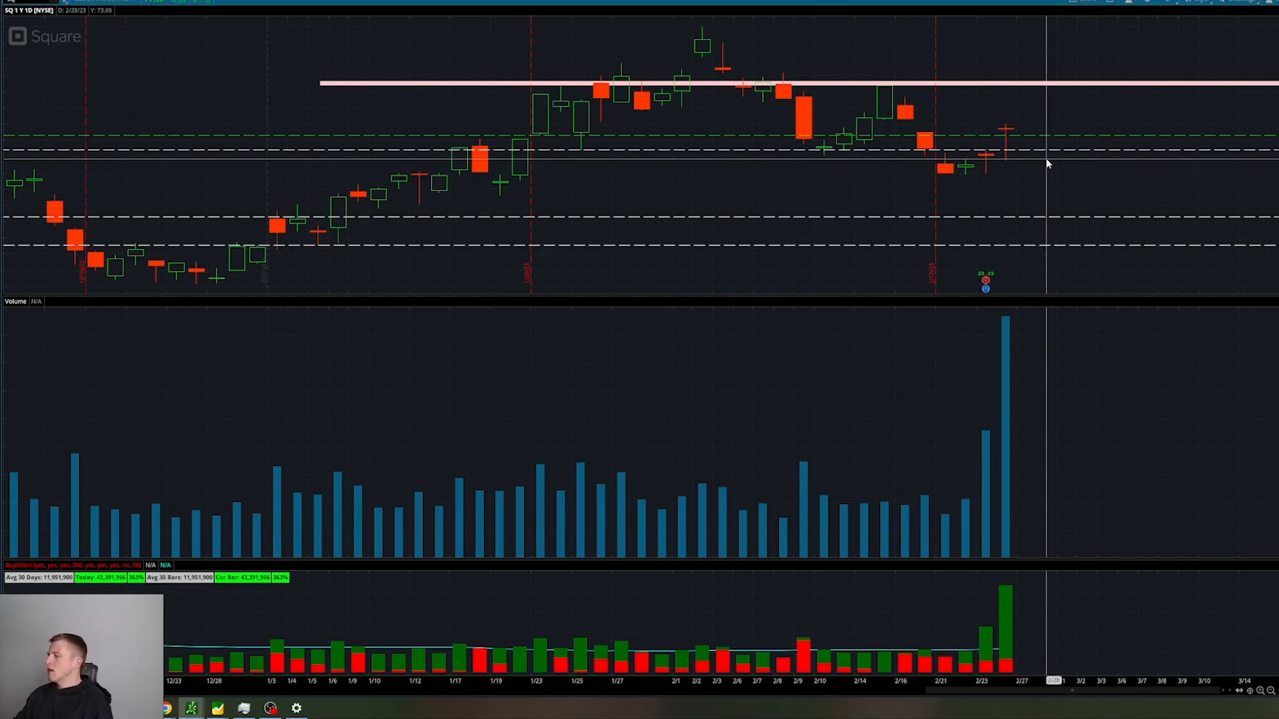
mouse_move(1051, 133)
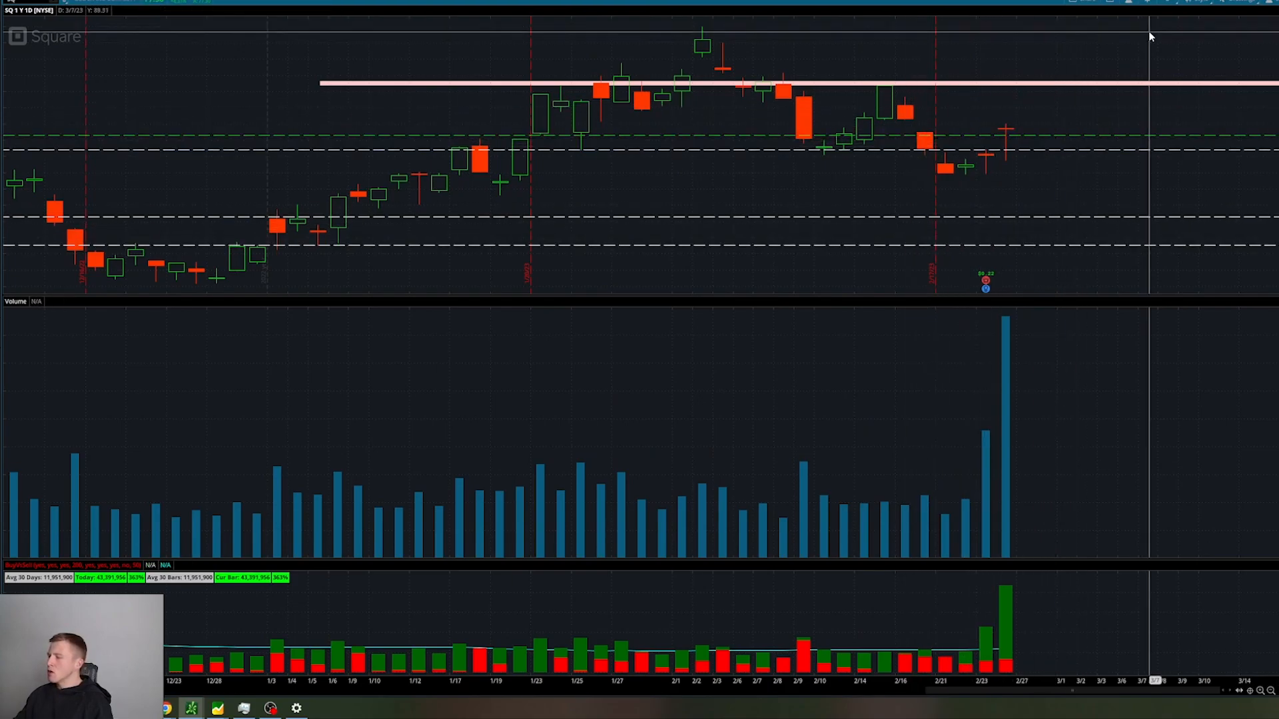
mouse_move(999, 145)
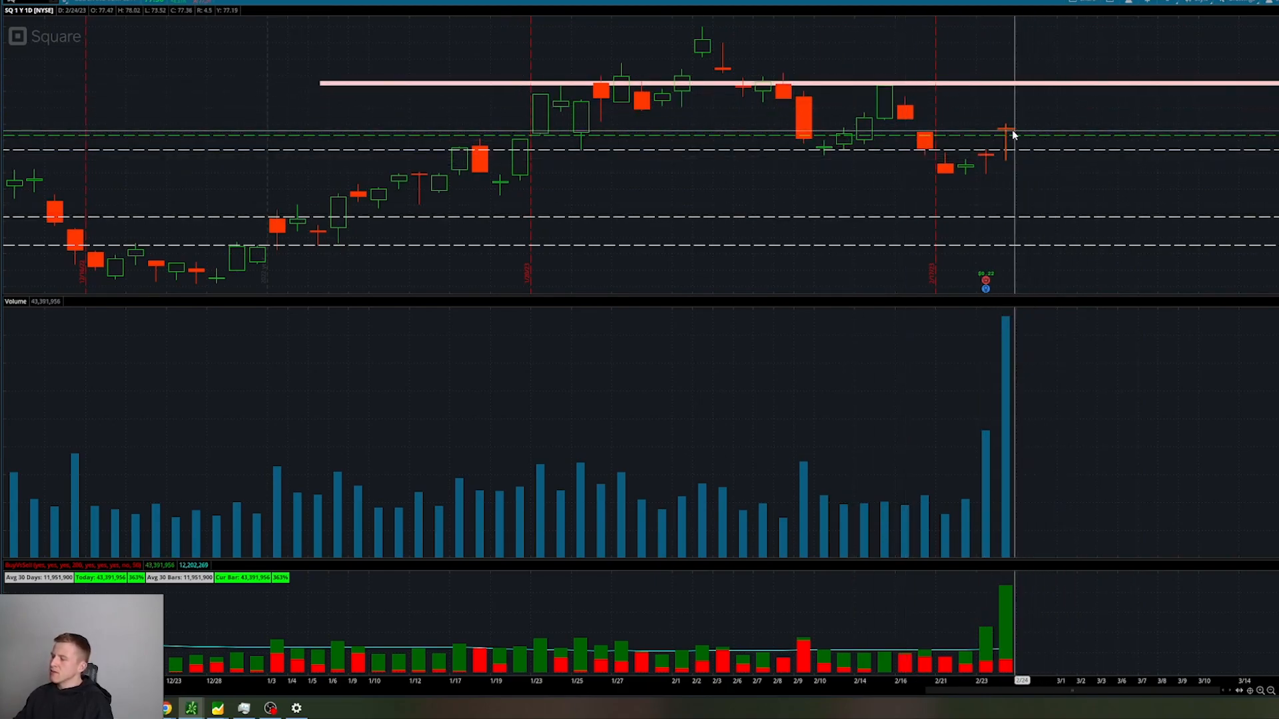
mouse_move(807, 147)
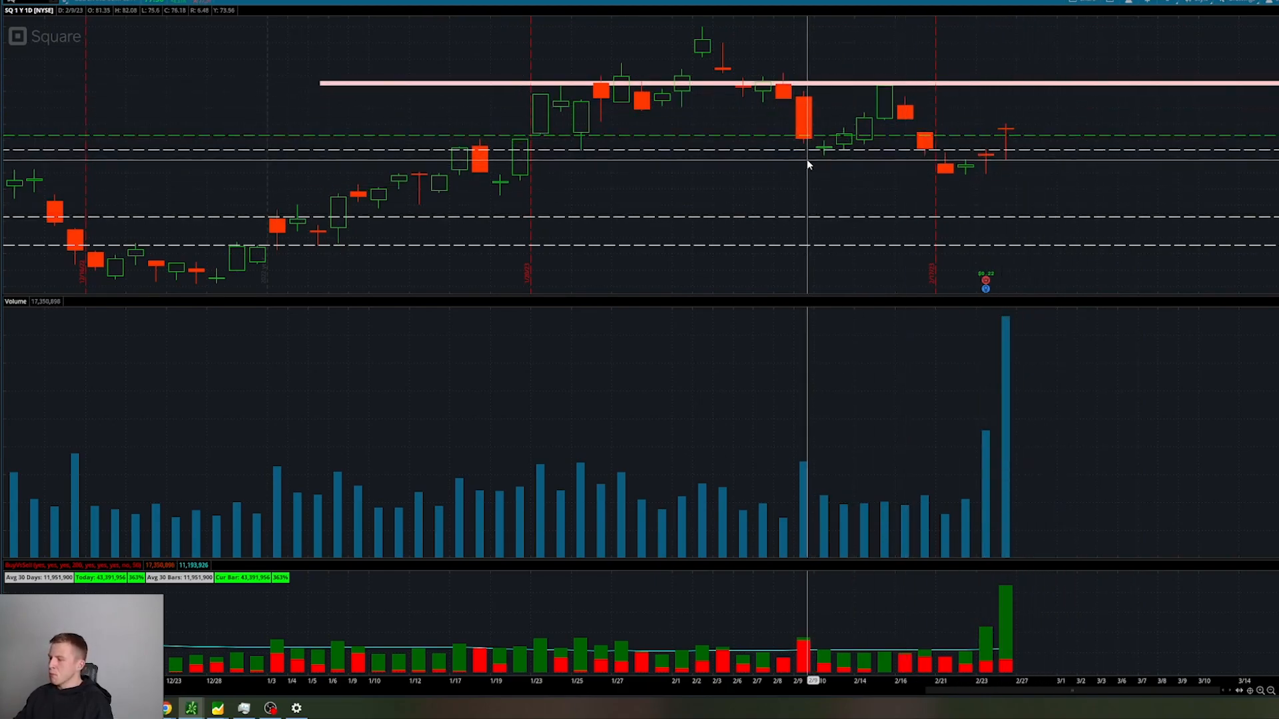
mouse_move(753, 166)
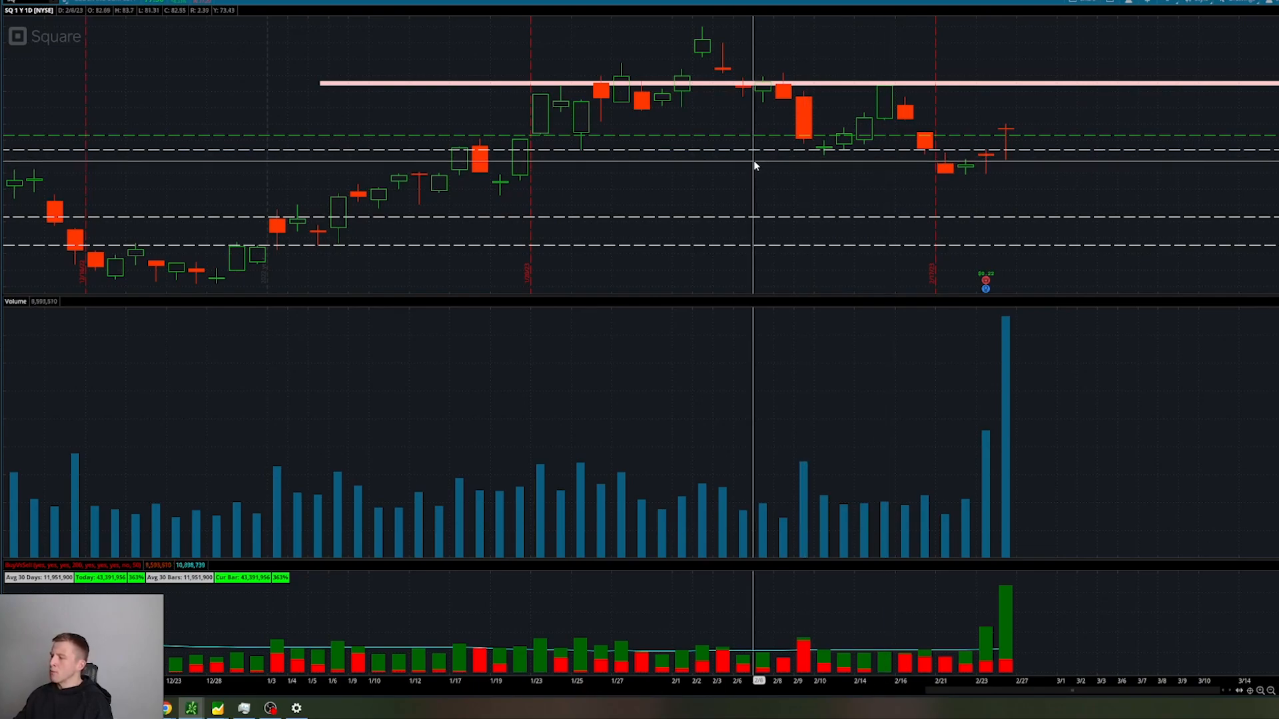
mouse_move(1003, 155)
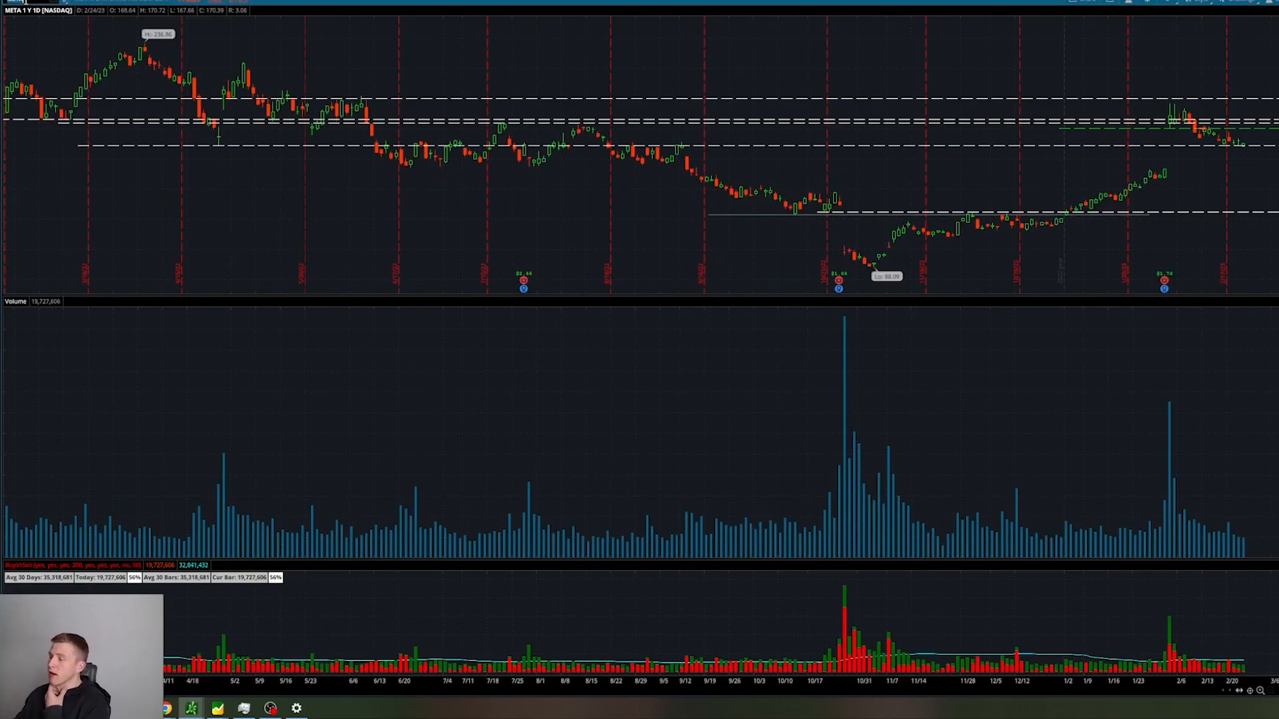
mouse_move(1099, 148)
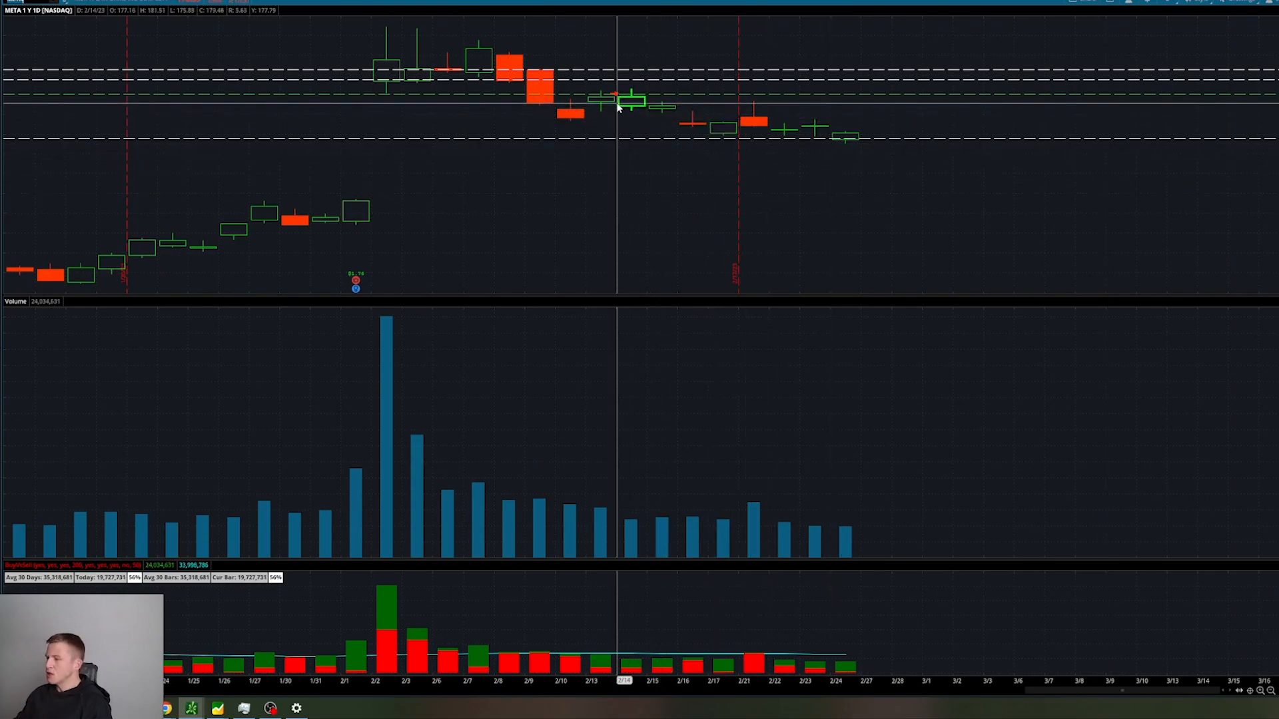
mouse_move(705, 104)
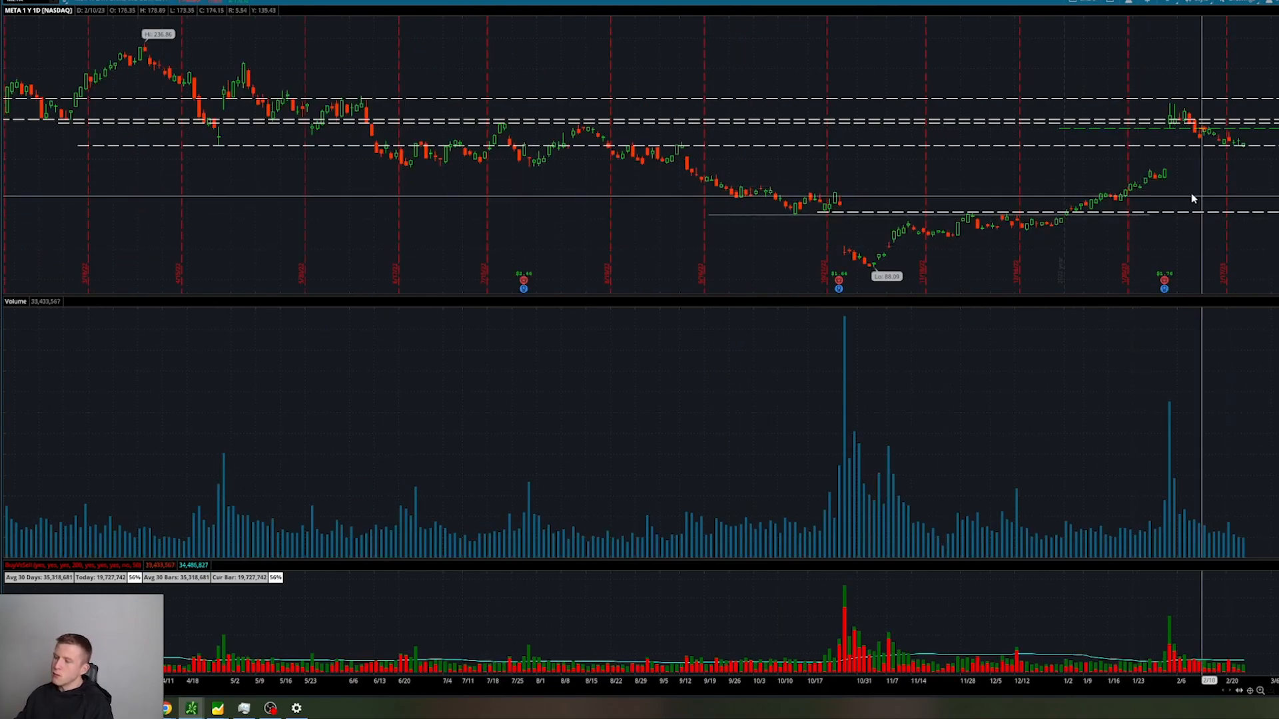
mouse_move(676, 169)
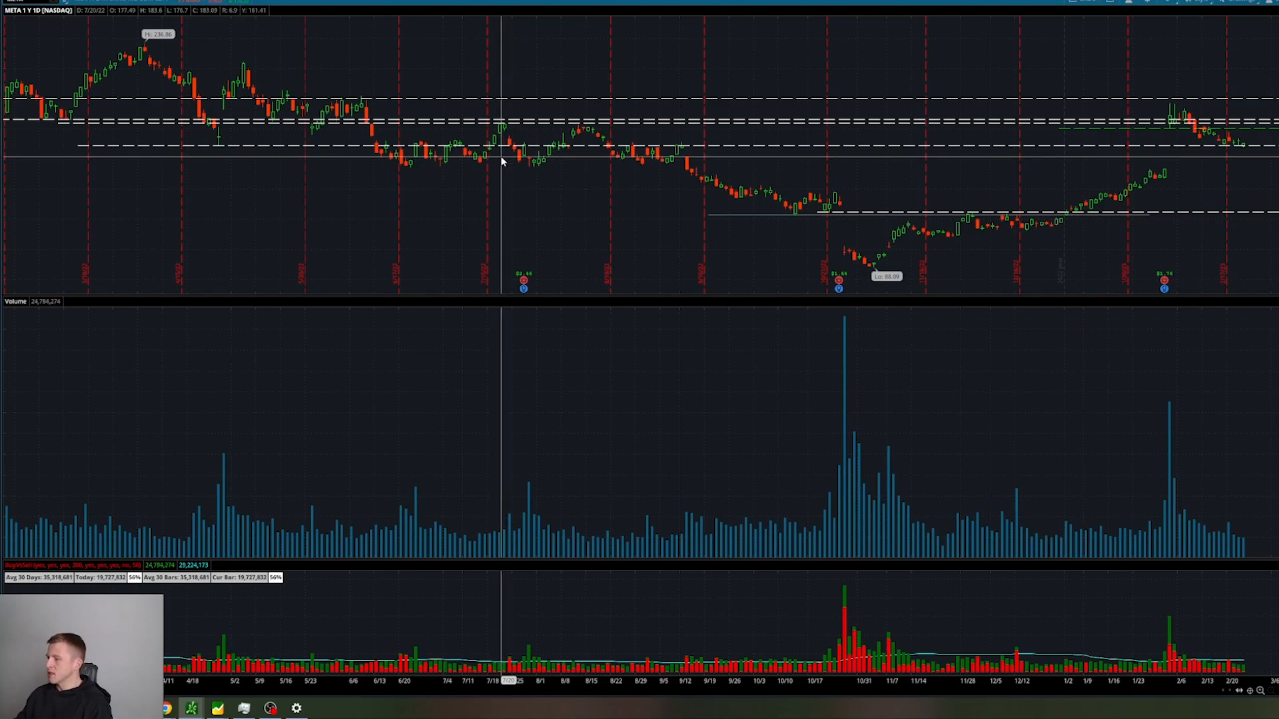
mouse_move(1131, 142)
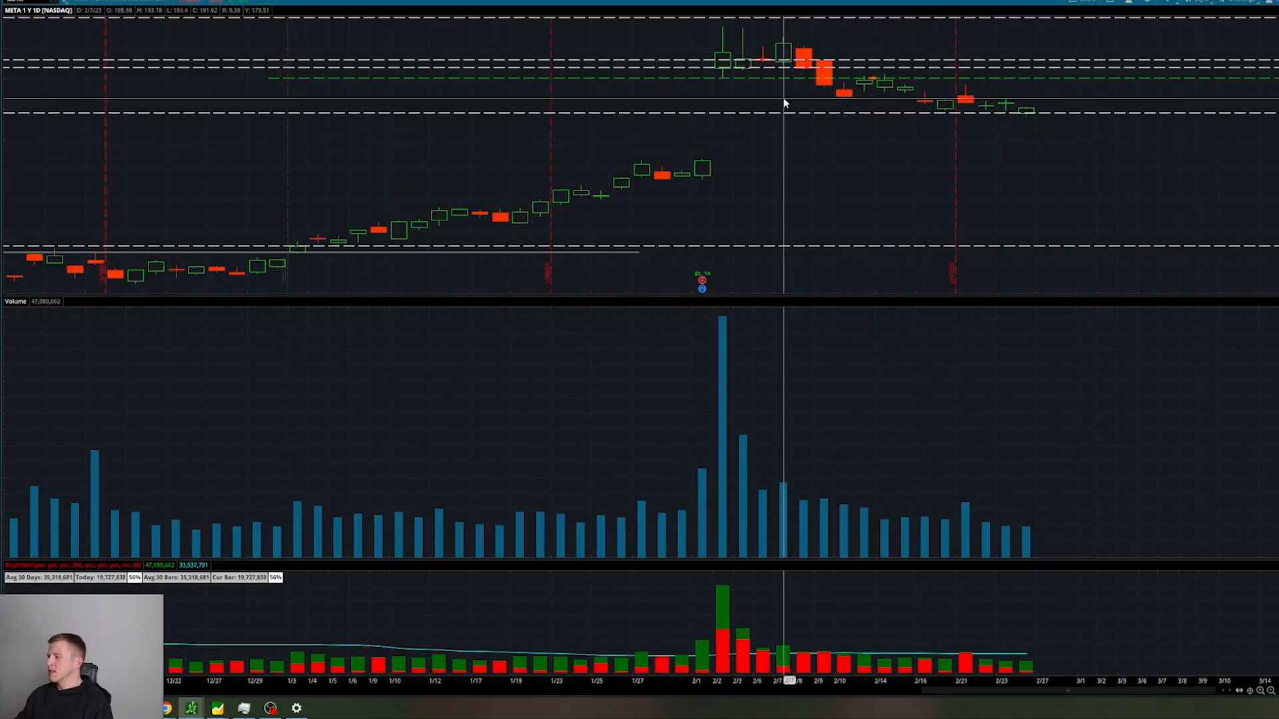
mouse_move(924, 105)
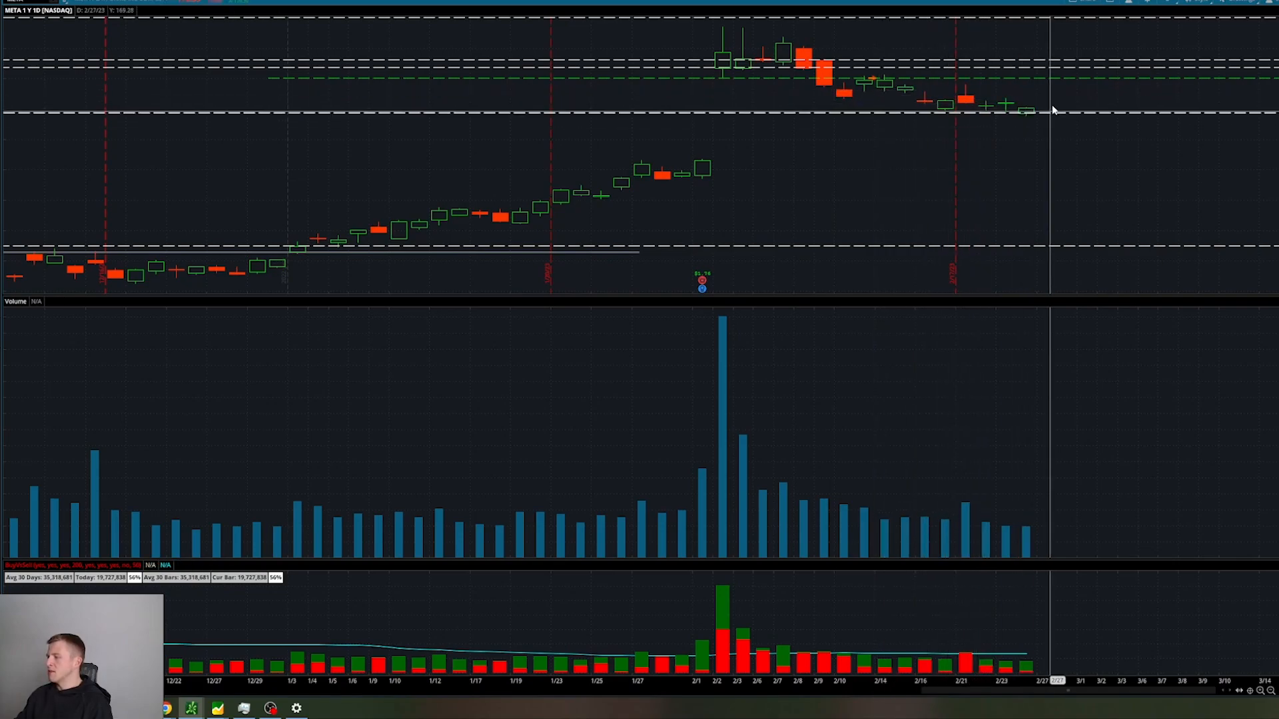
mouse_move(966, 106)
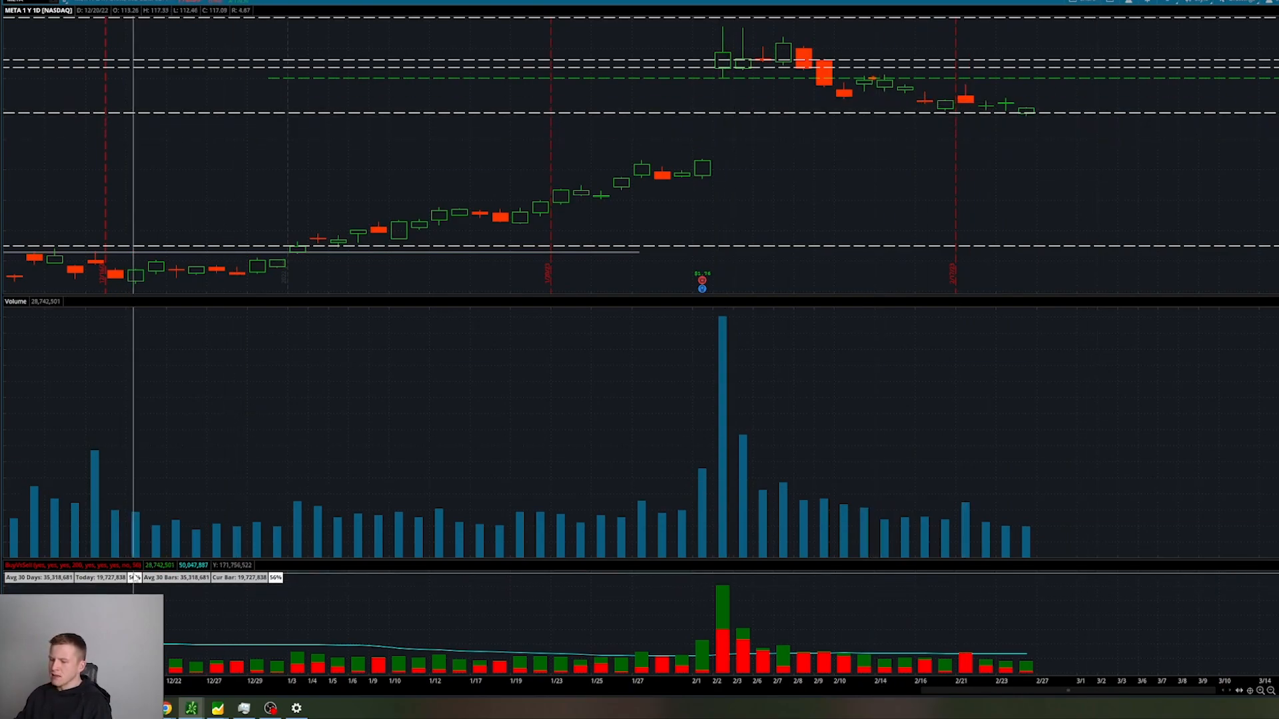
mouse_move(977, 118)
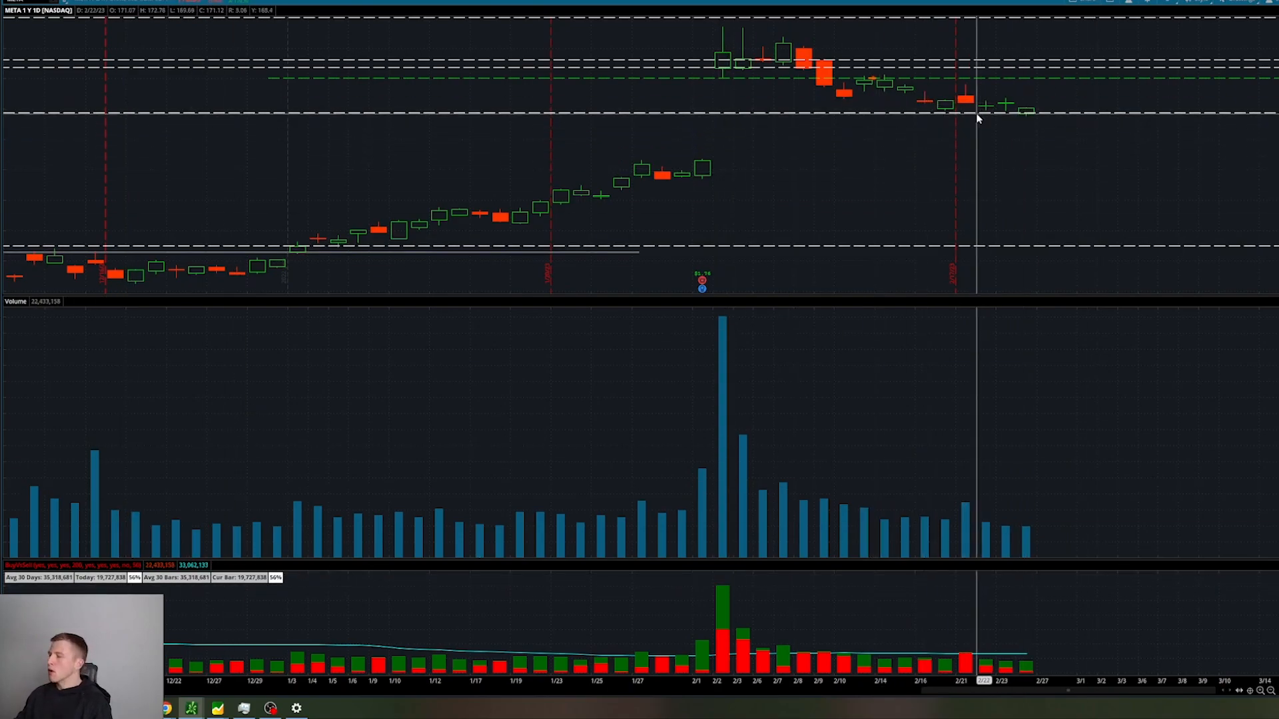
mouse_move(1126, 112)
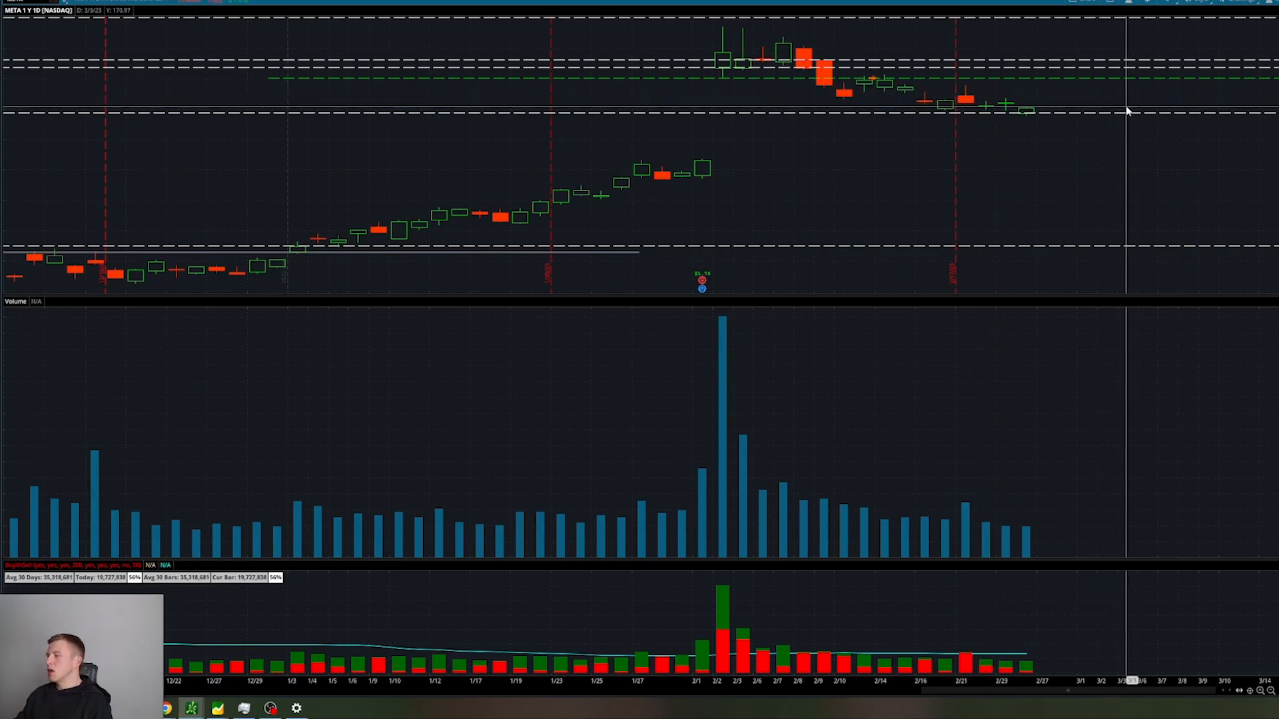
mouse_move(1063, 117)
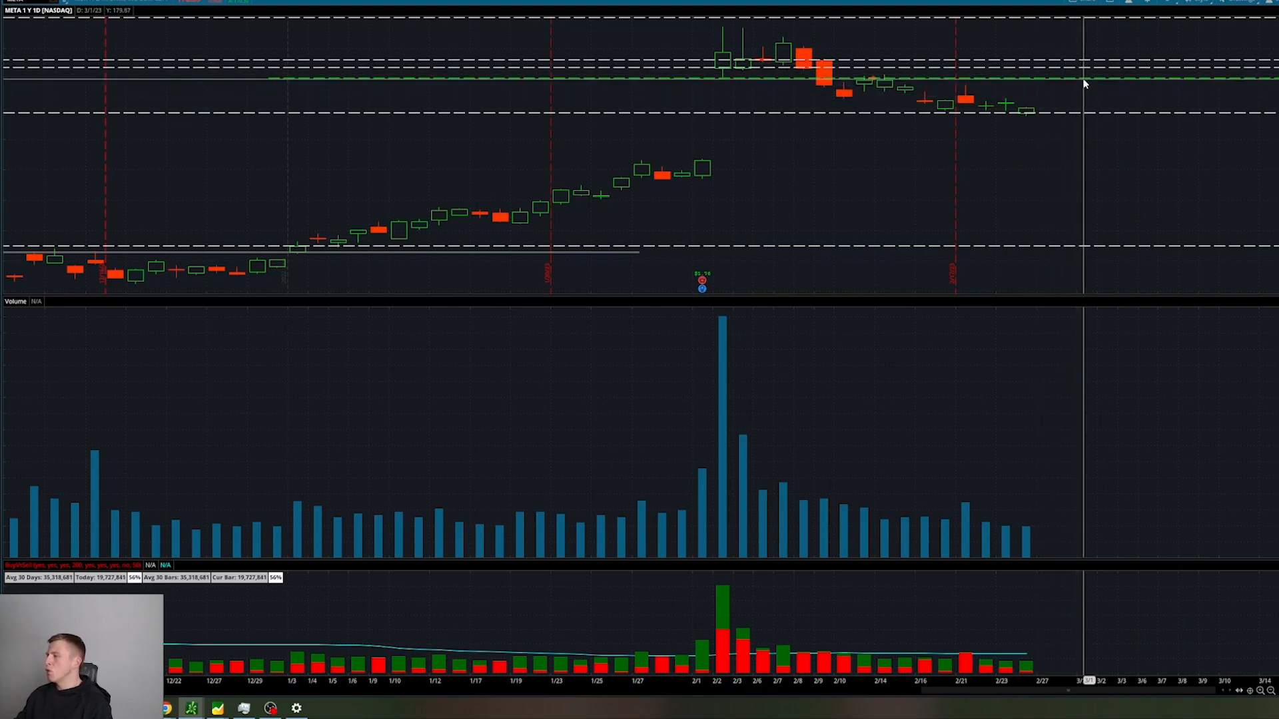
mouse_move(1103, 149)
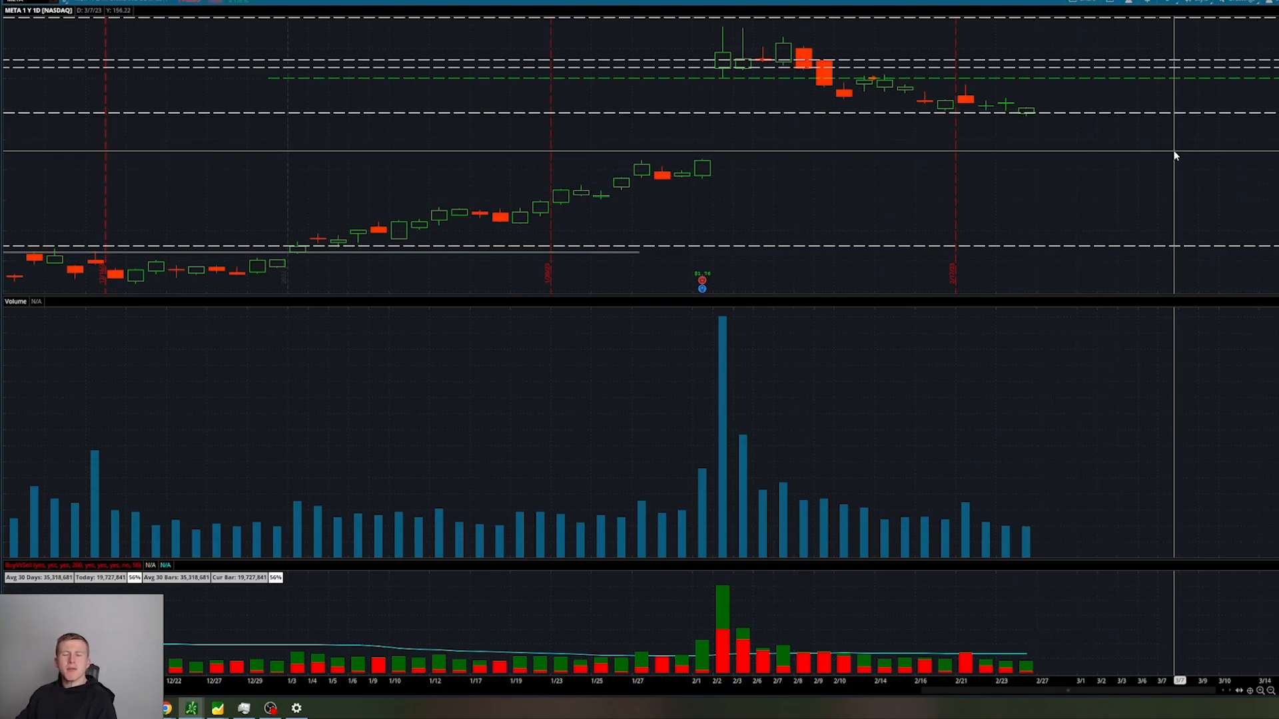
mouse_move(1186, 143)
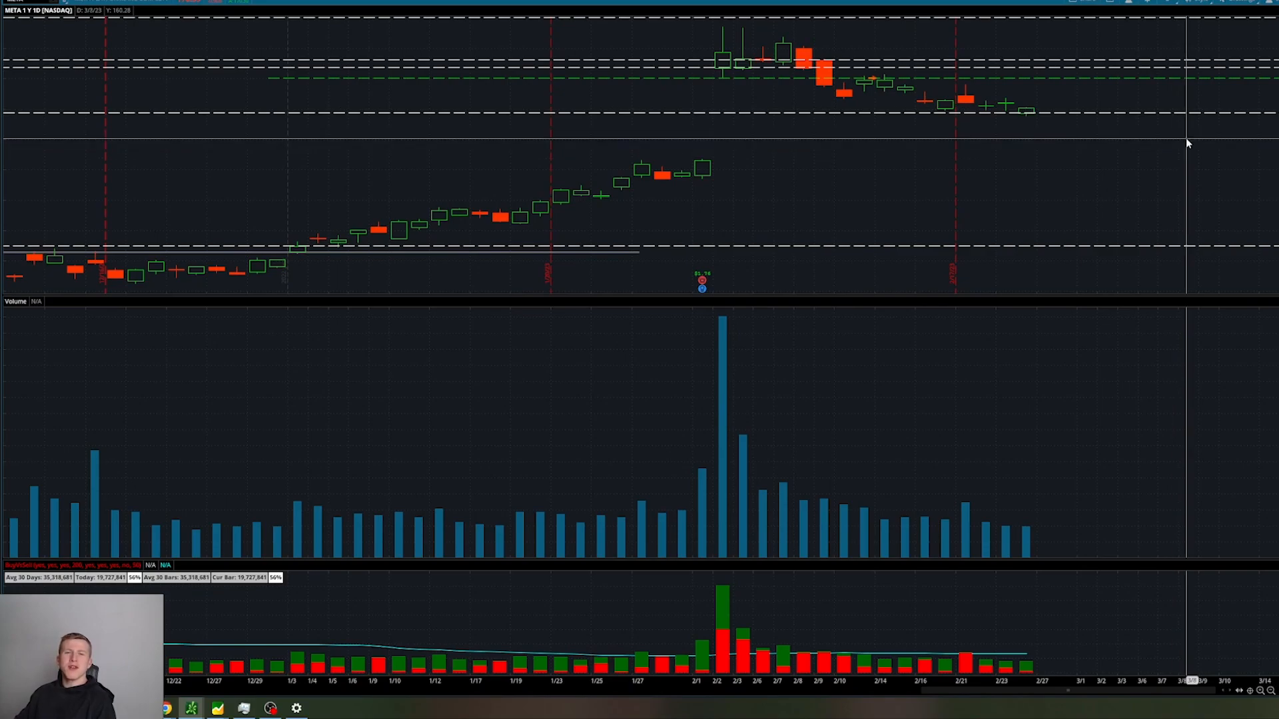